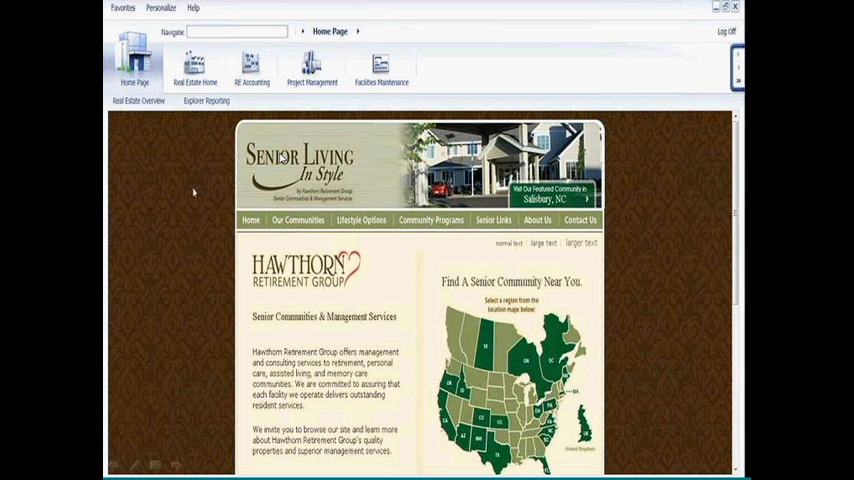
mouse_move(484, 216)
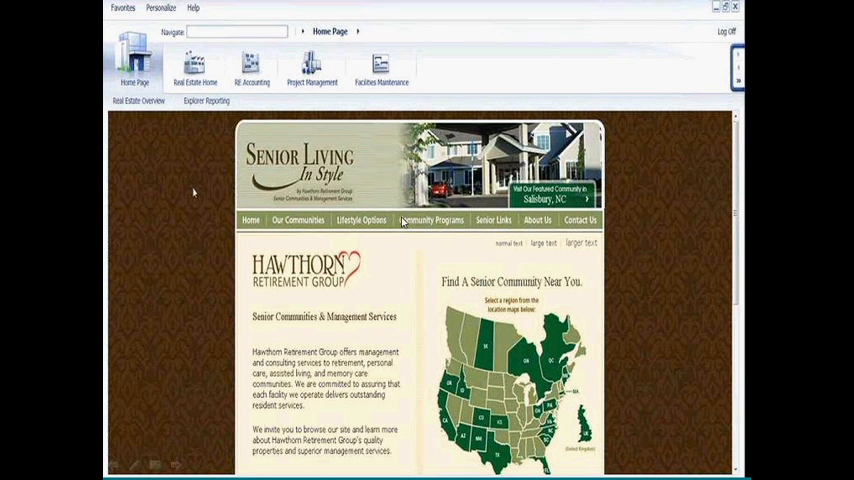
mouse_move(524, 246)
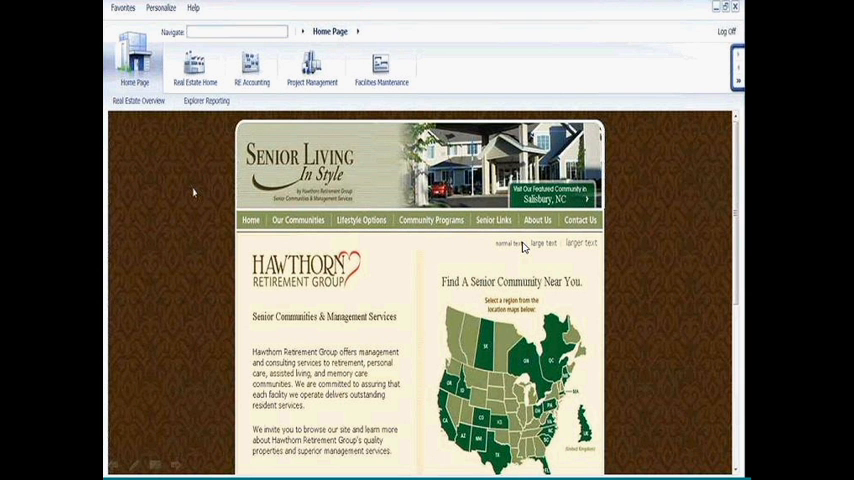
mouse_move(640, 276)
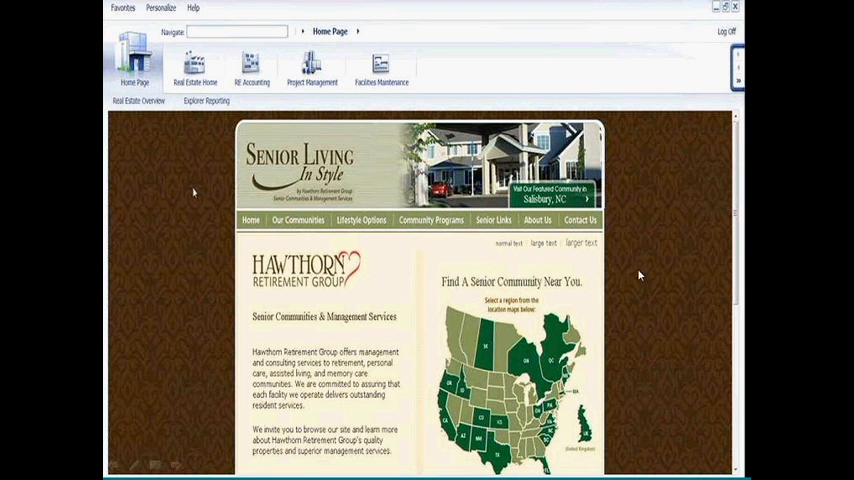
mouse_move(588, 328)
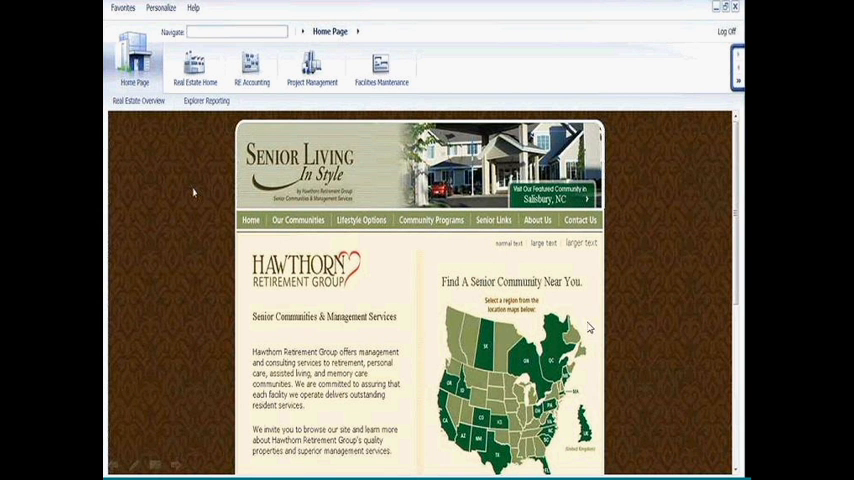
mouse_move(436, 264)
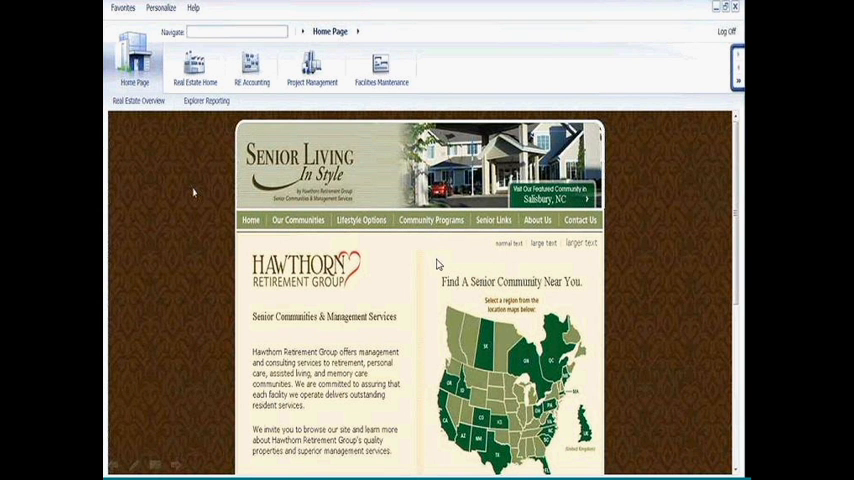
mouse_move(608, 348)
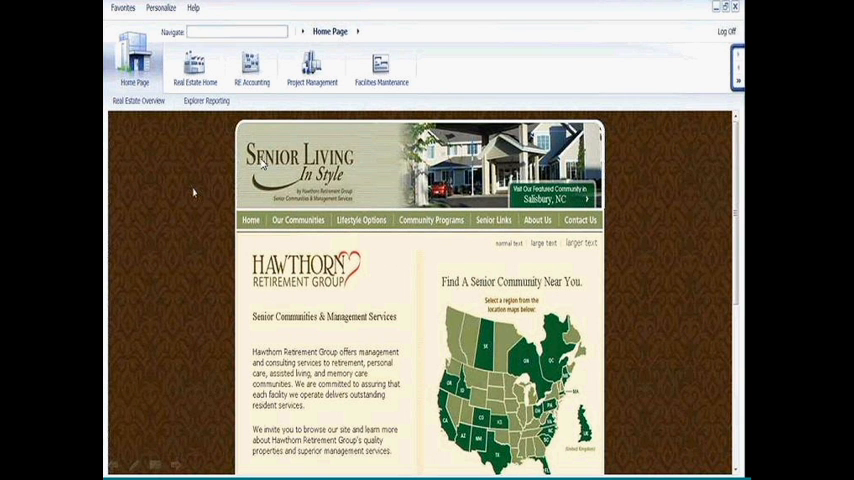
mouse_move(448, 292)
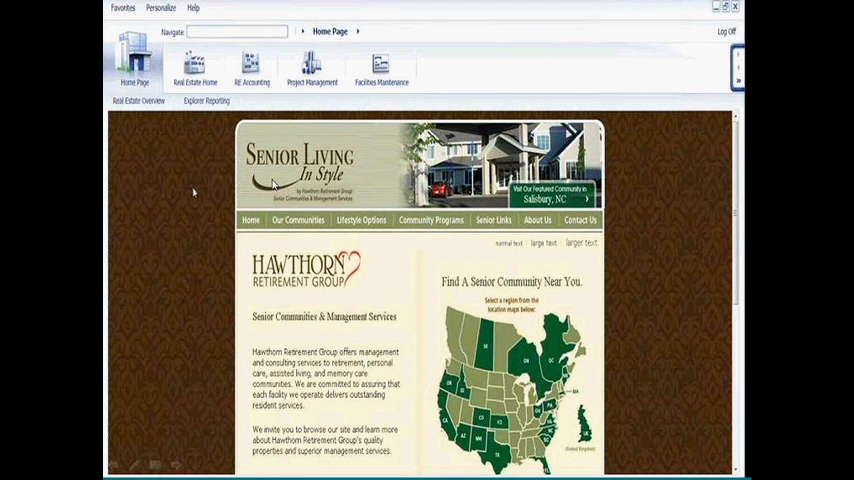
mouse_move(240, 180)
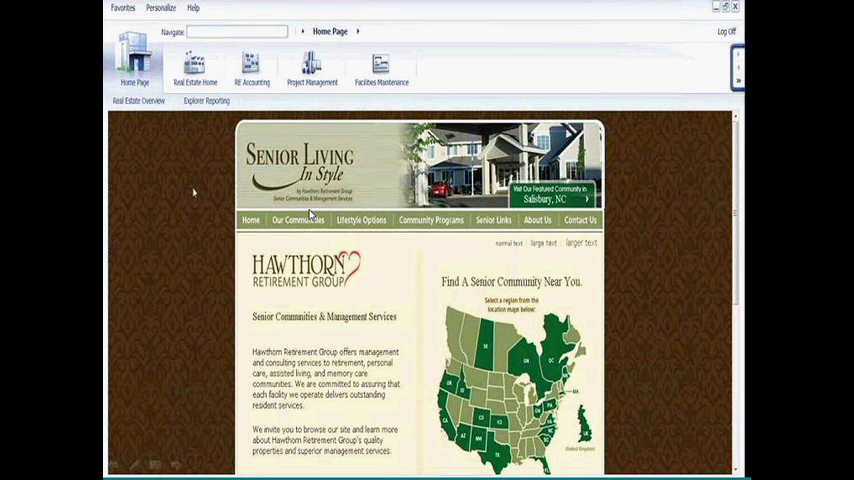
mouse_move(216, 264)
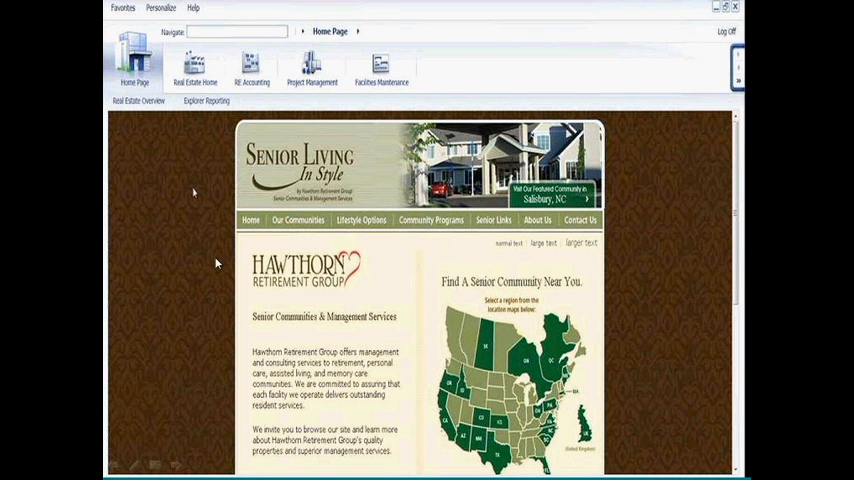
mouse_move(380, 262)
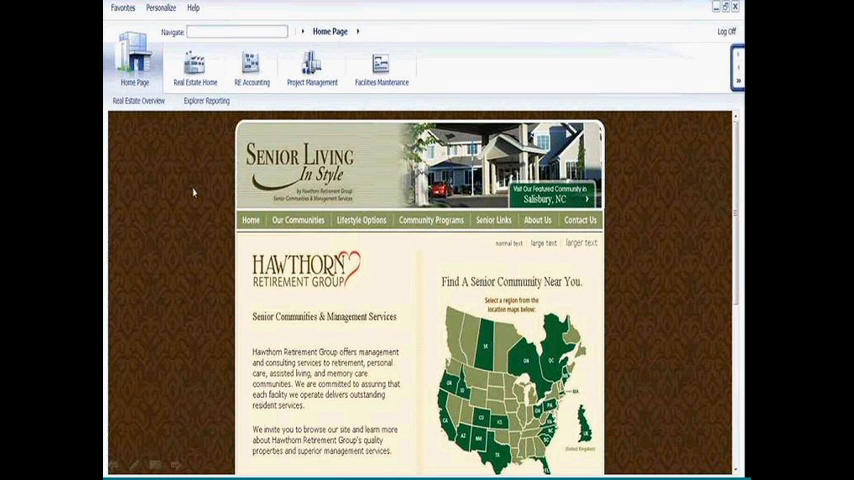
mouse_move(386, 252)
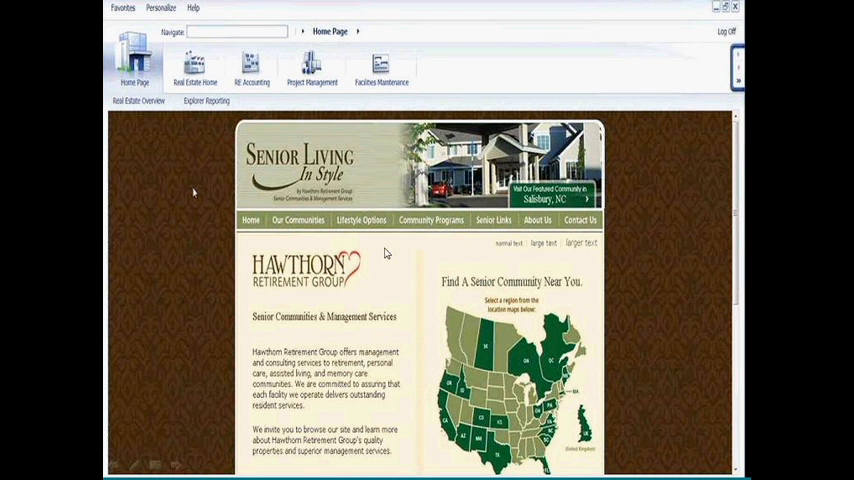
mouse_move(212, 196)
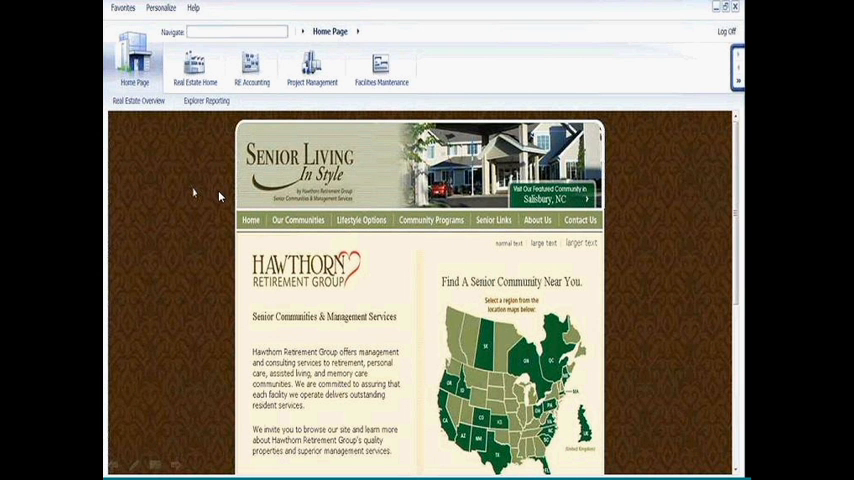
mouse_move(218, 88)
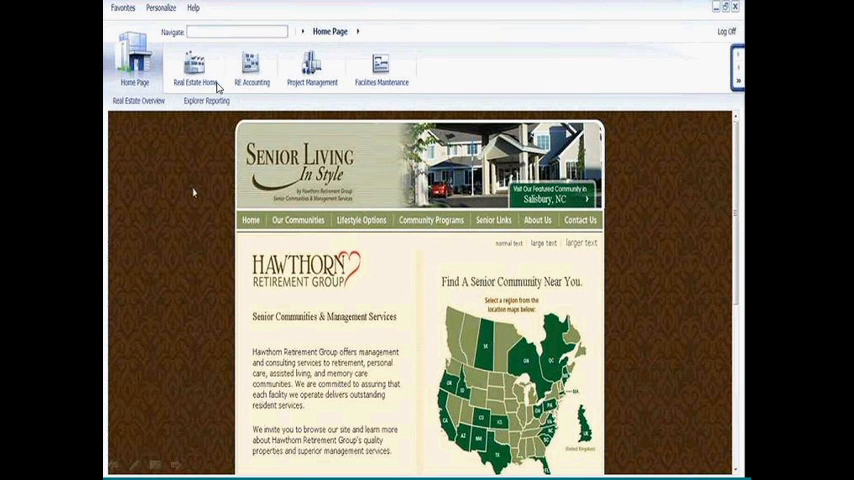
mouse_move(290, 136)
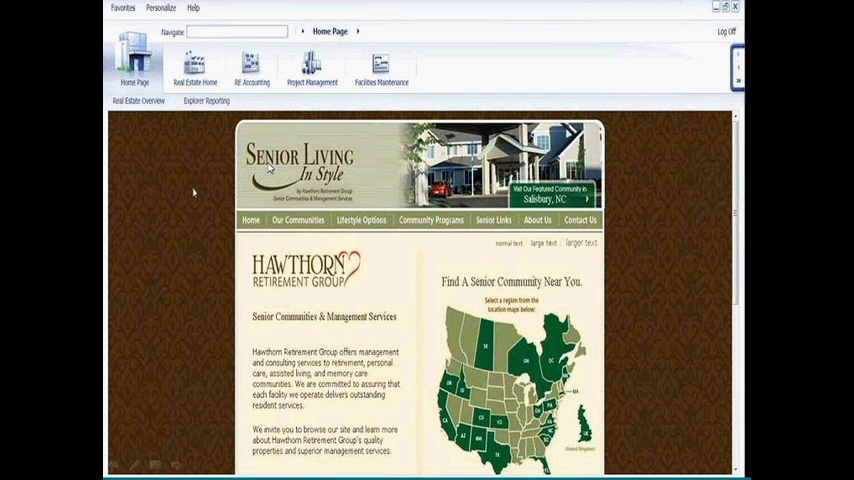
mouse_move(204, 36)
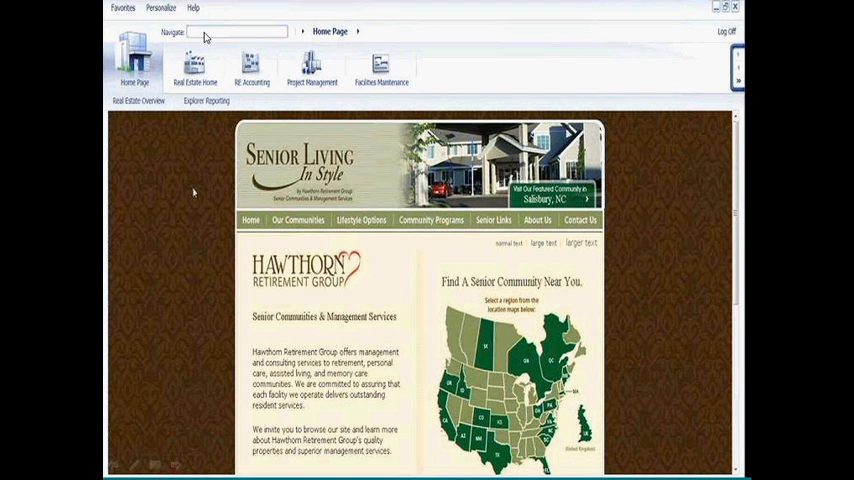
- Search the portal navigation for 'proj' to reach Project Management's Project Builder
type("proj")
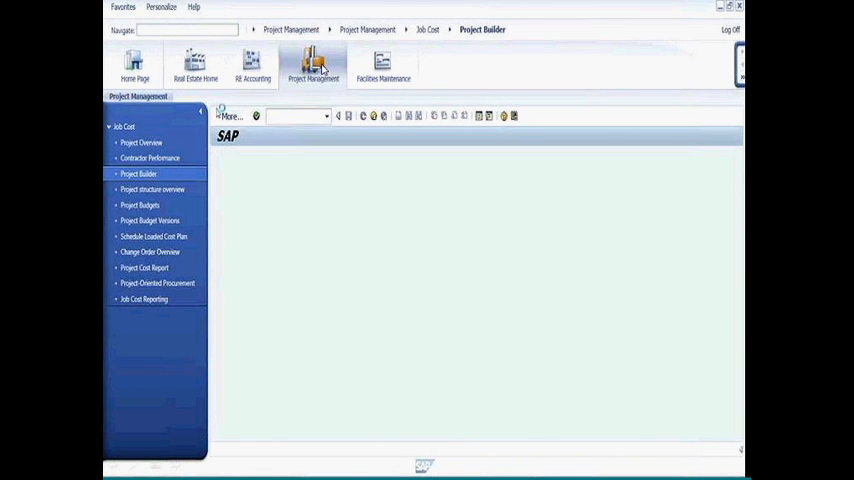
mouse_move(156, 148)
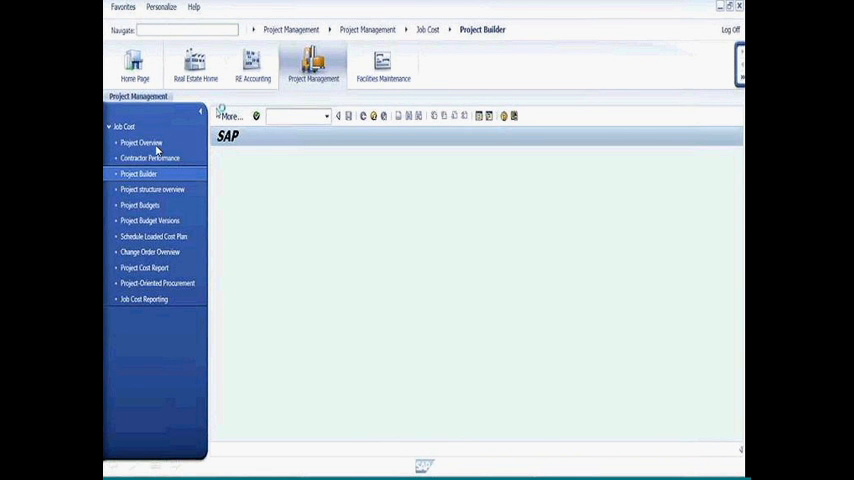
mouse_move(178, 160)
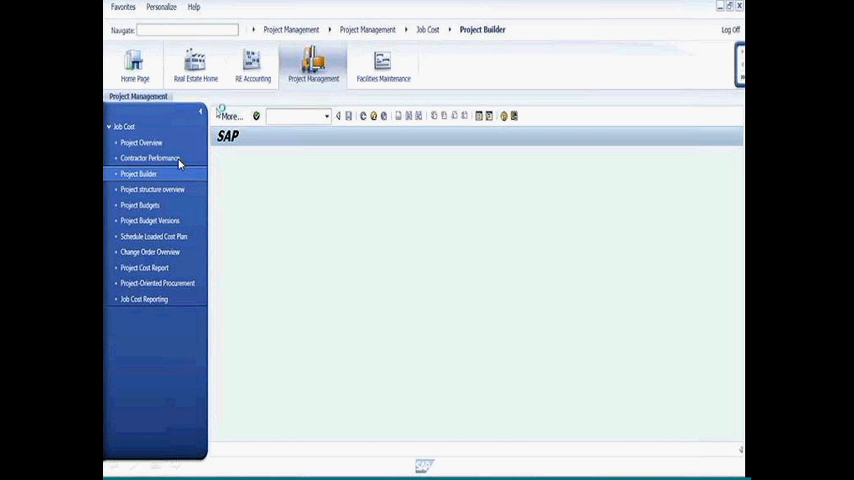
mouse_move(384, 76)
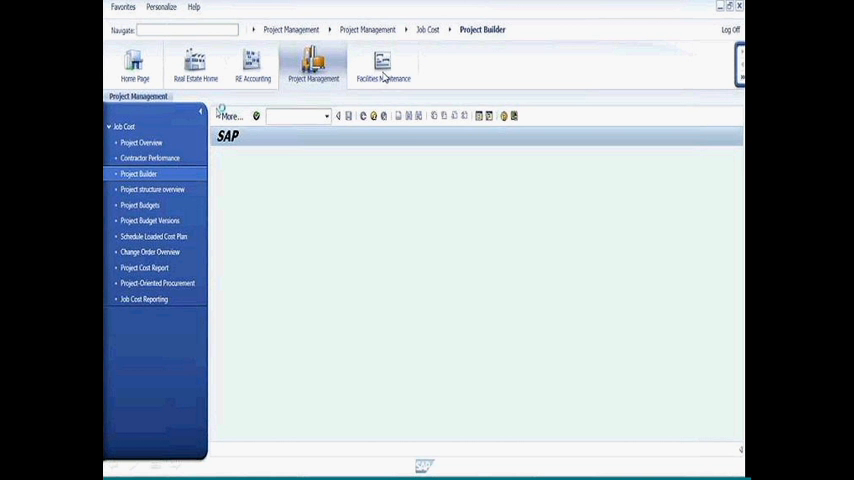
mouse_move(196, 72)
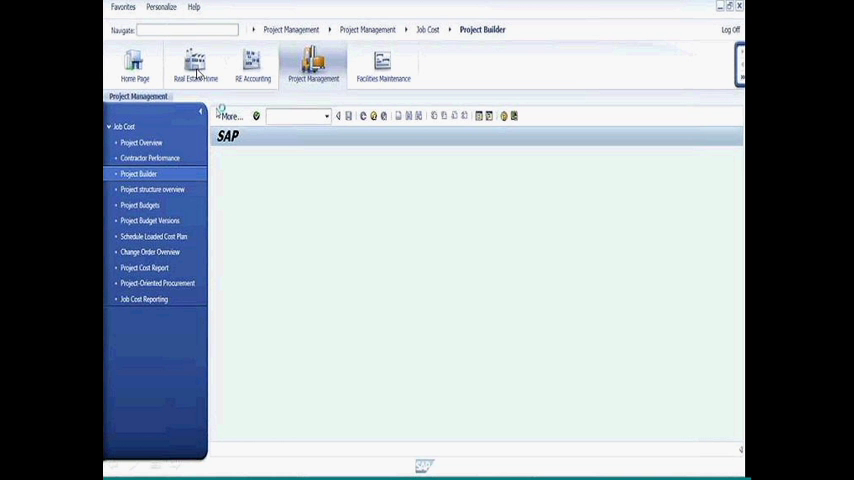
mouse_move(258, 68)
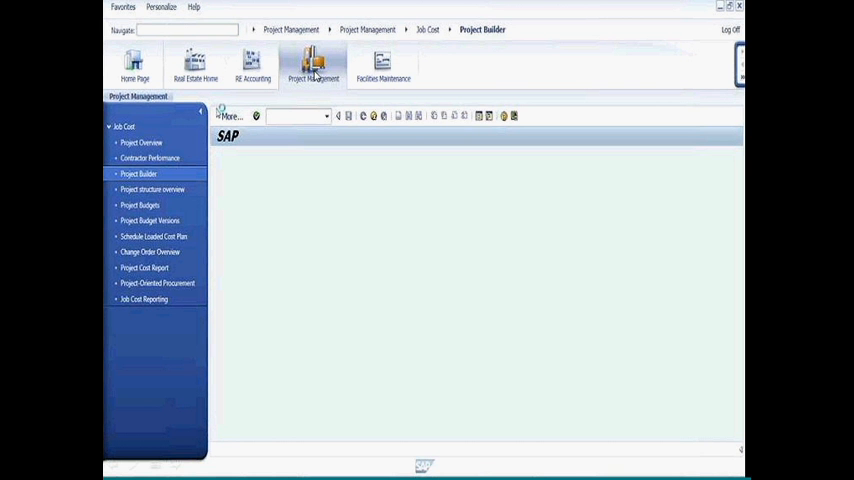
mouse_move(180, 144)
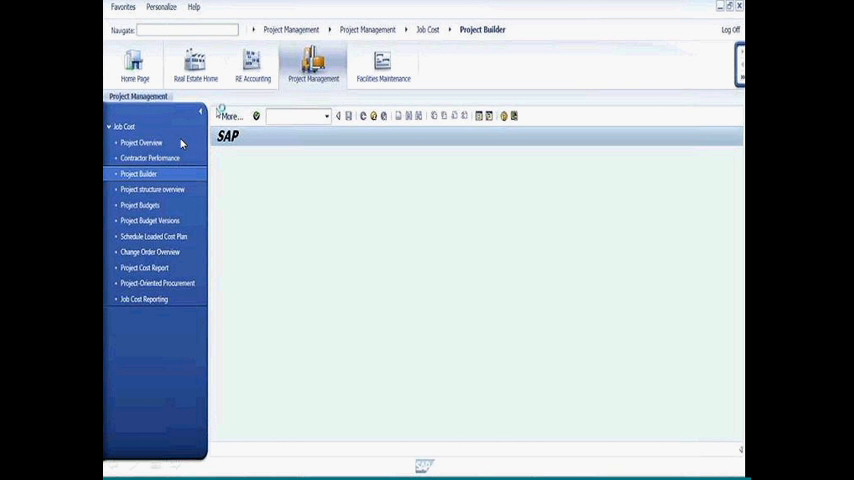
mouse_move(168, 204)
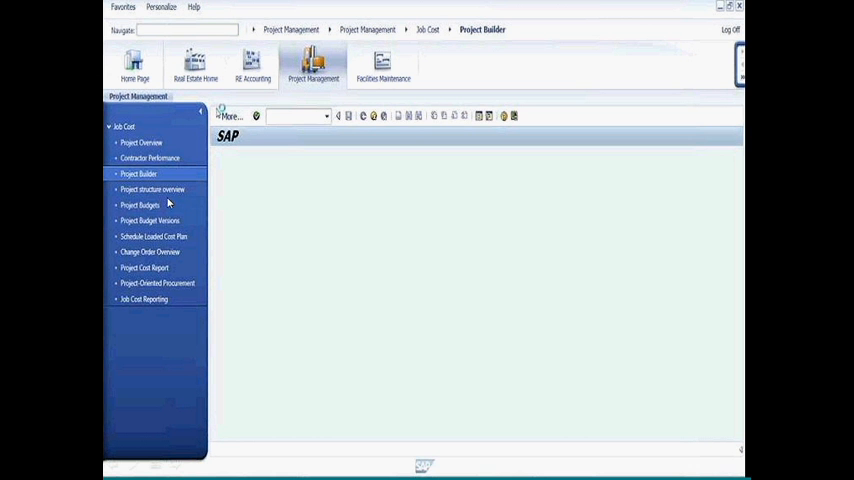
mouse_move(234, 184)
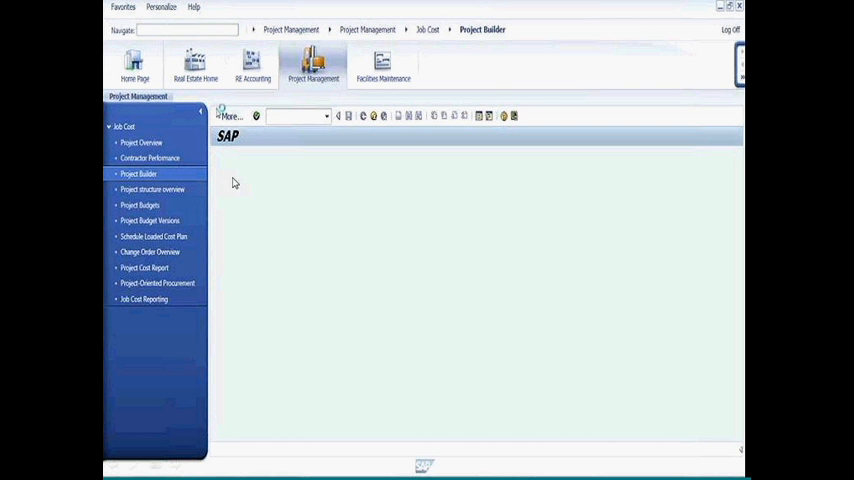
mouse_move(344, 120)
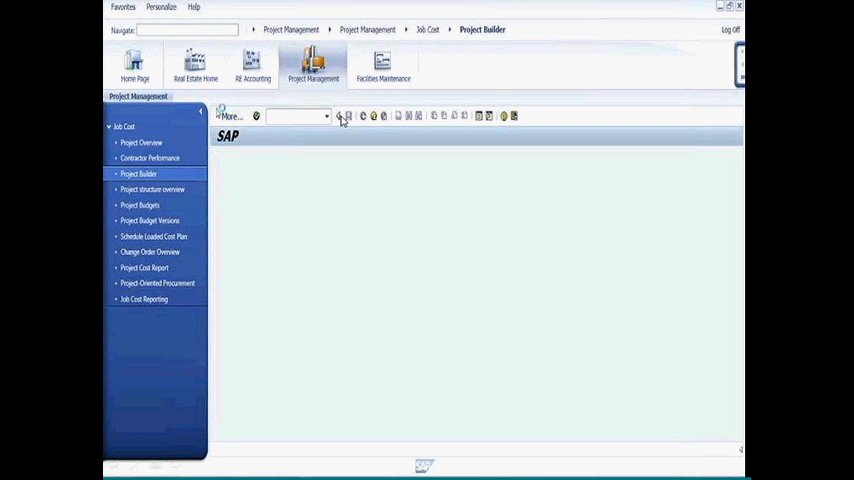
left_click(134, 64)
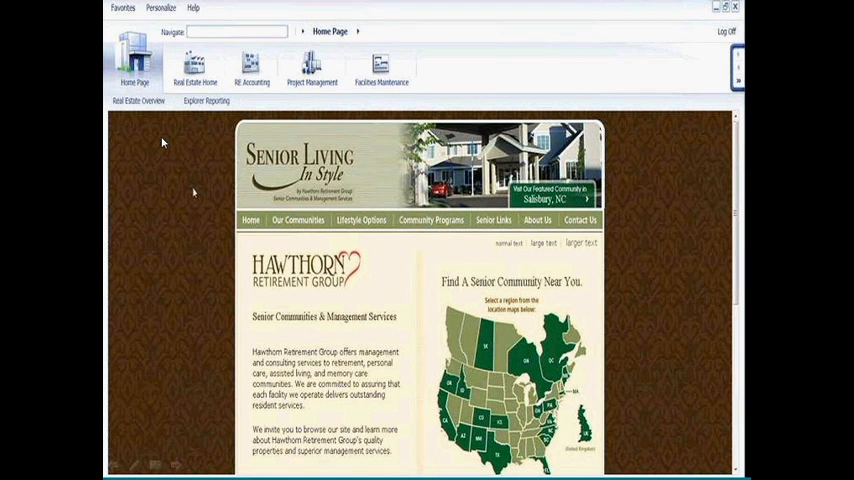
mouse_move(176, 150)
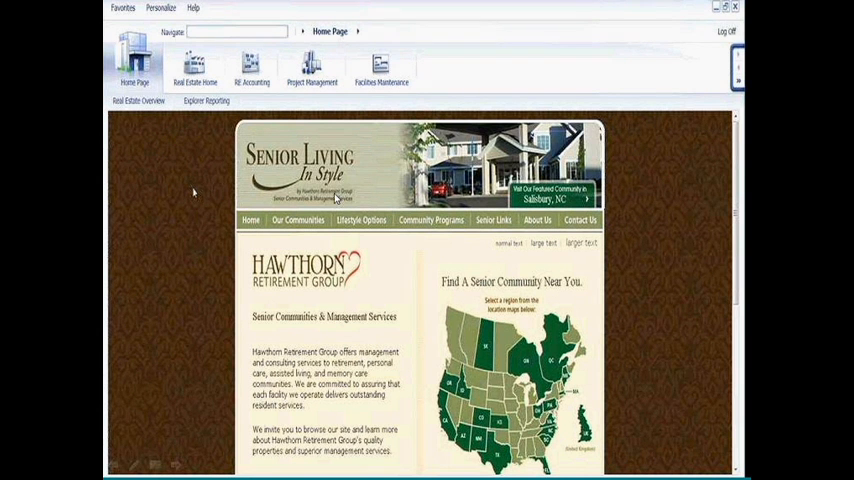
mouse_move(190, 166)
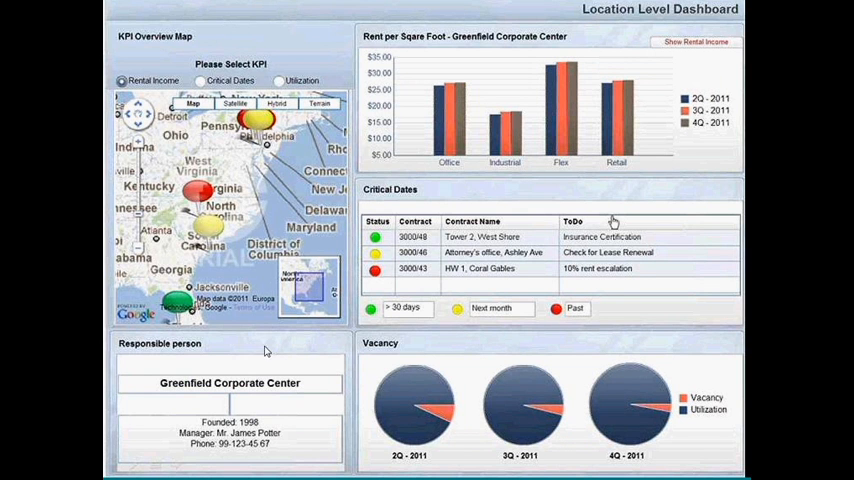
mouse_move(268, 176)
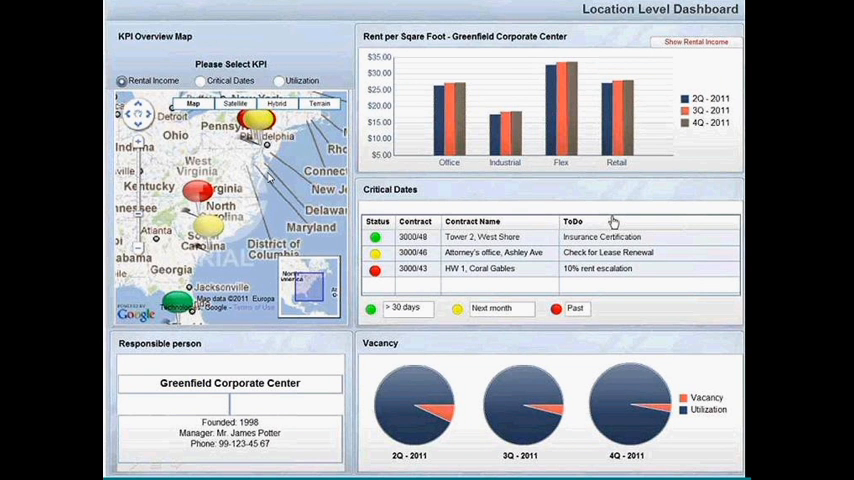
mouse_move(298, 190)
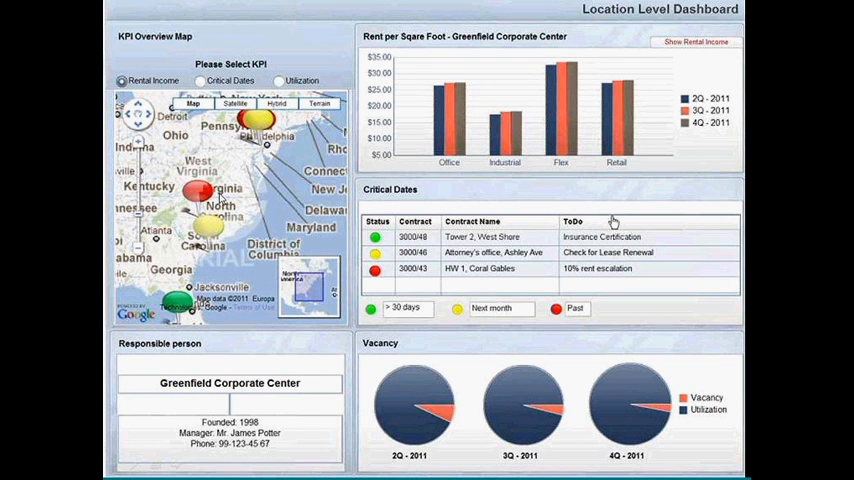
mouse_move(128, 60)
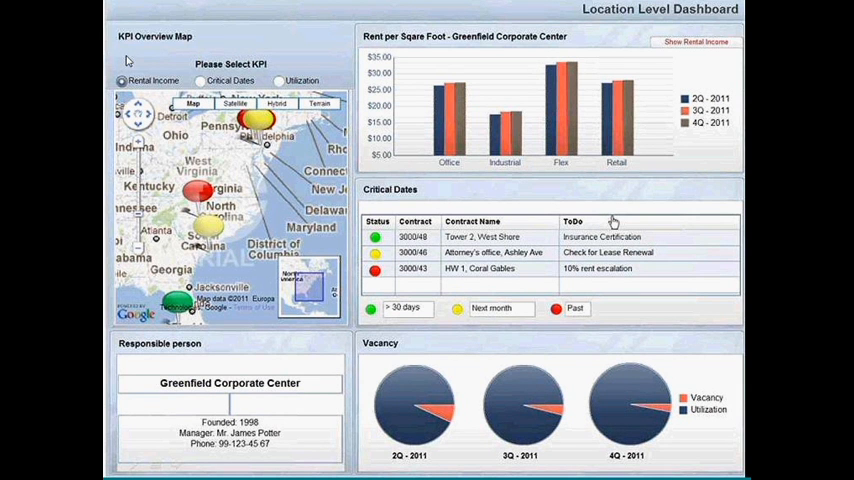
mouse_move(188, 388)
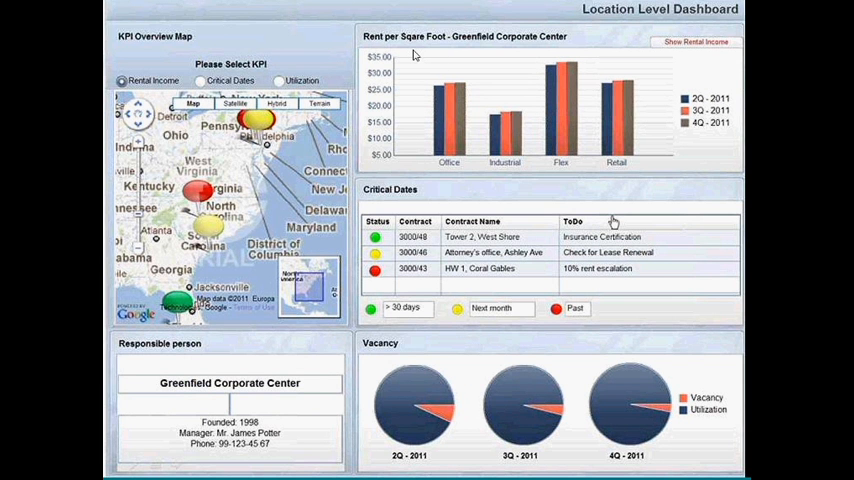
mouse_move(496, 128)
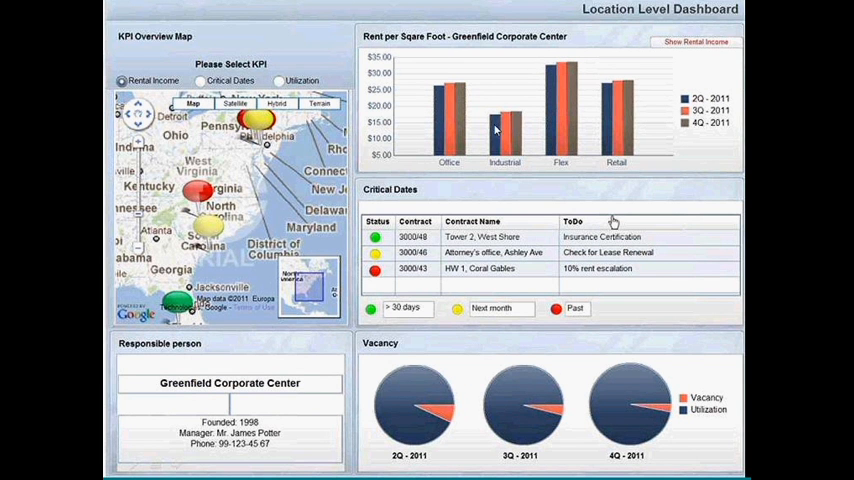
mouse_move(584, 140)
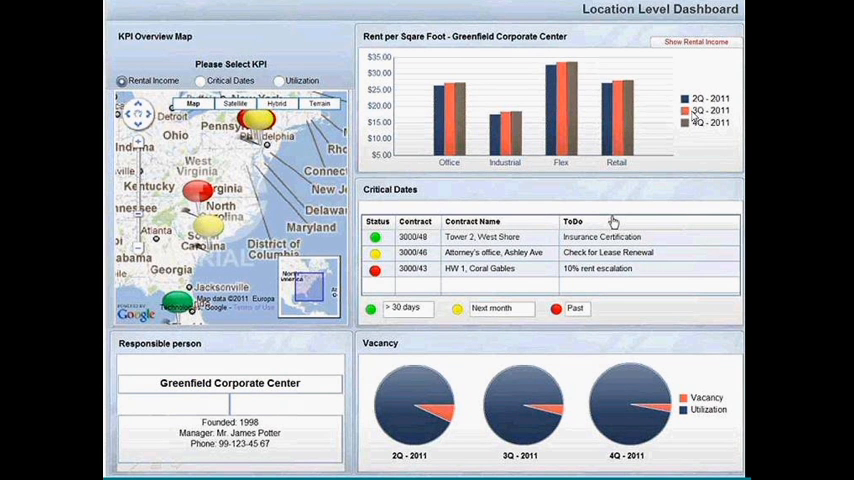
mouse_move(444, 196)
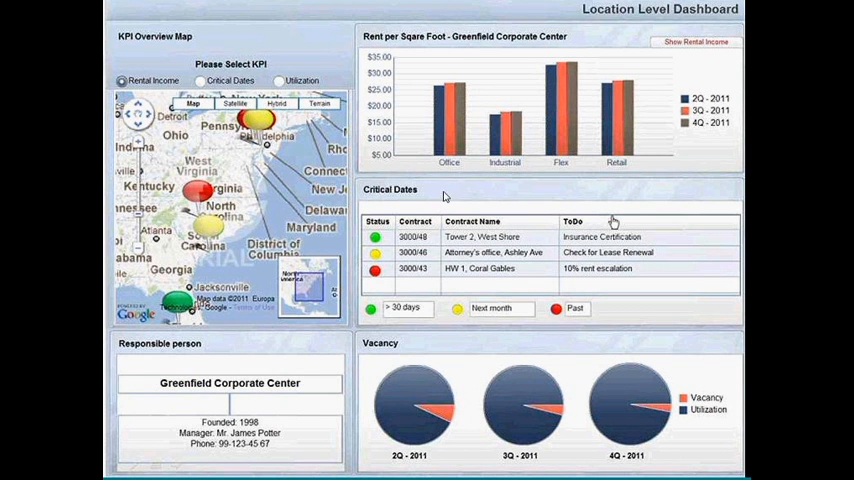
mouse_move(404, 212)
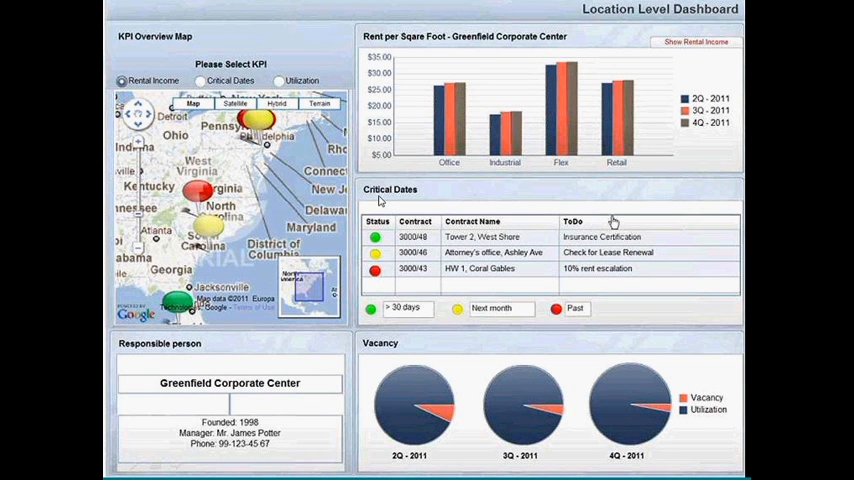
mouse_move(424, 238)
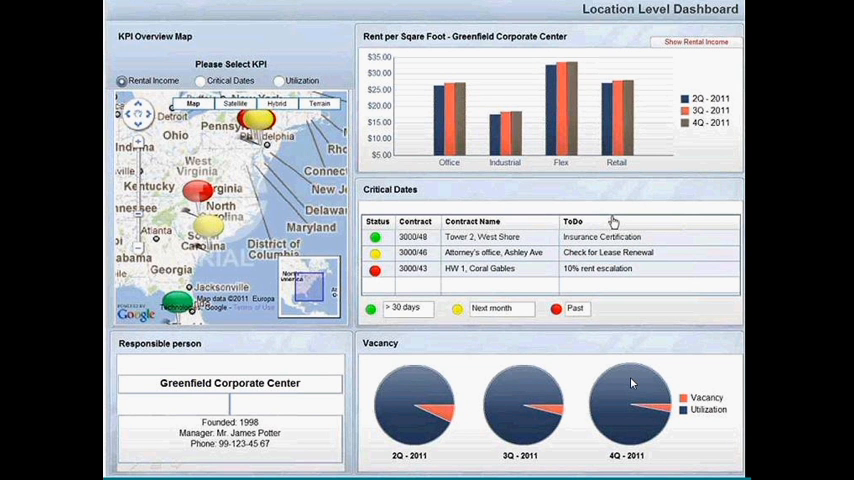
mouse_move(264, 216)
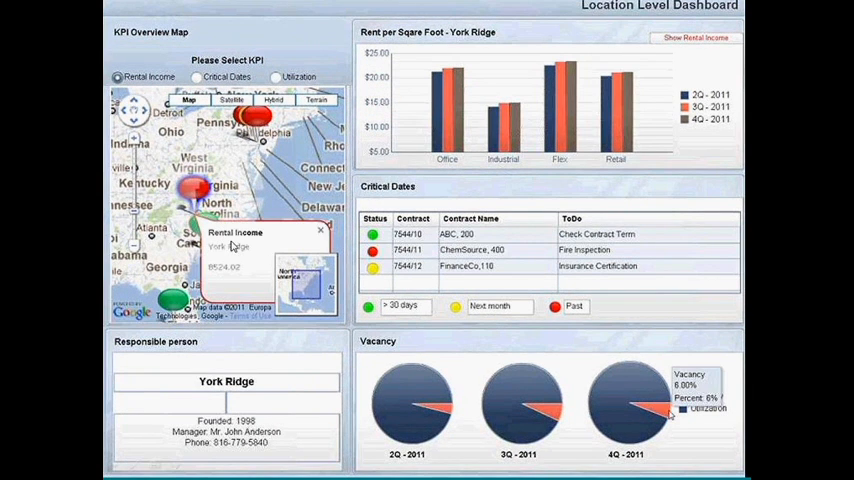
mouse_move(392, 136)
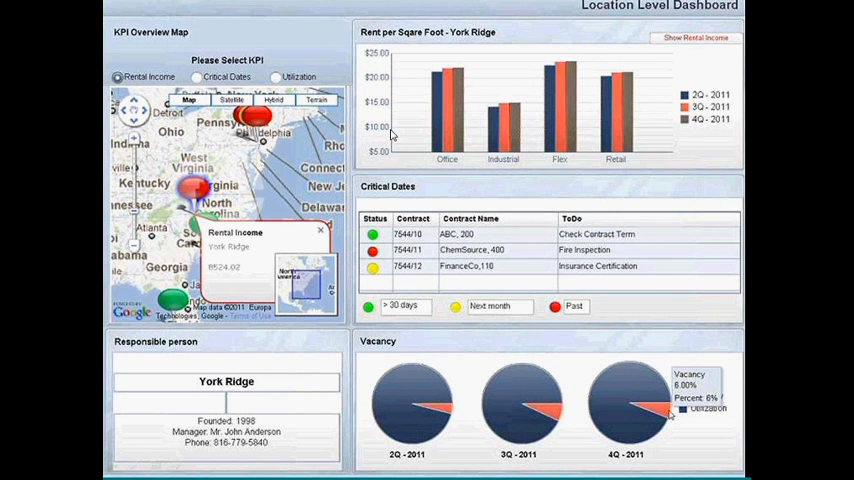
mouse_move(454, 108)
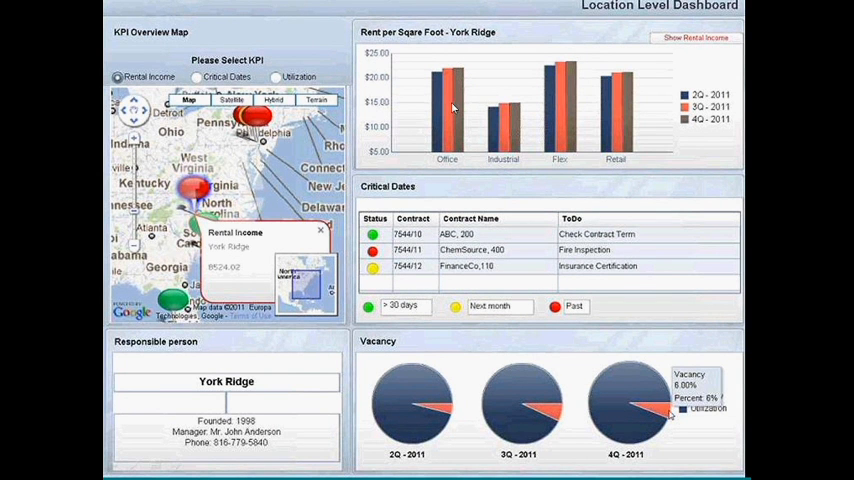
mouse_move(468, 192)
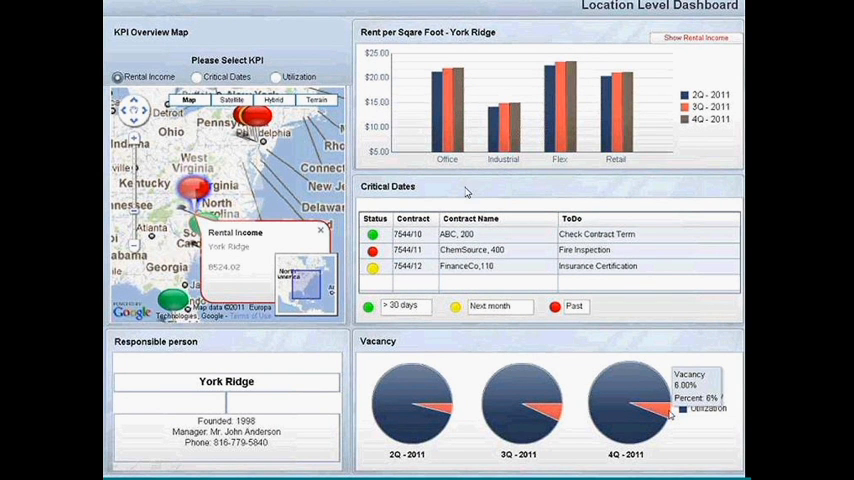
mouse_move(448, 374)
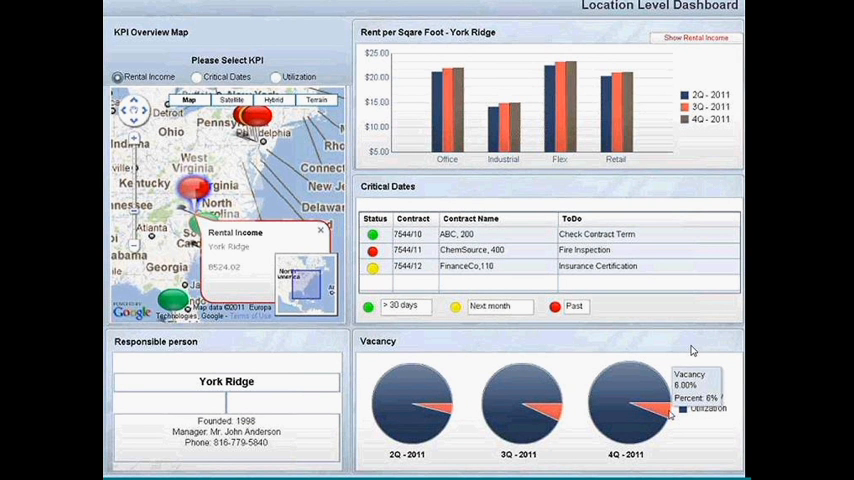
mouse_move(690, 344)
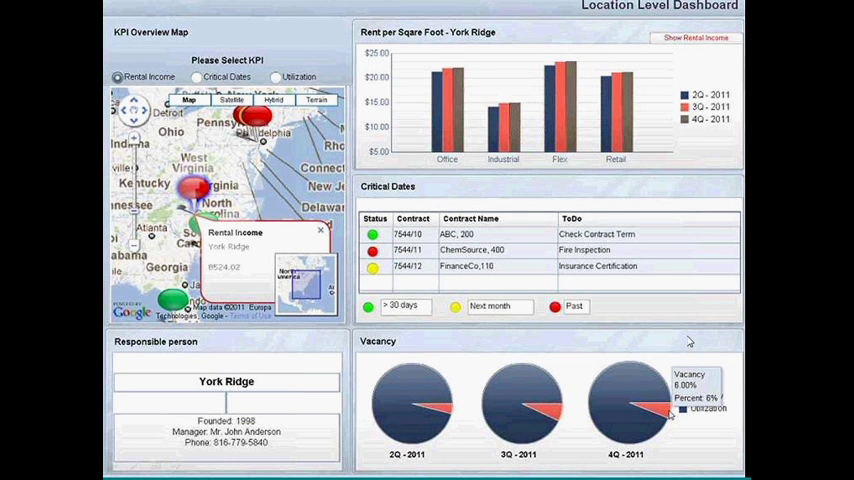
mouse_move(708, 400)
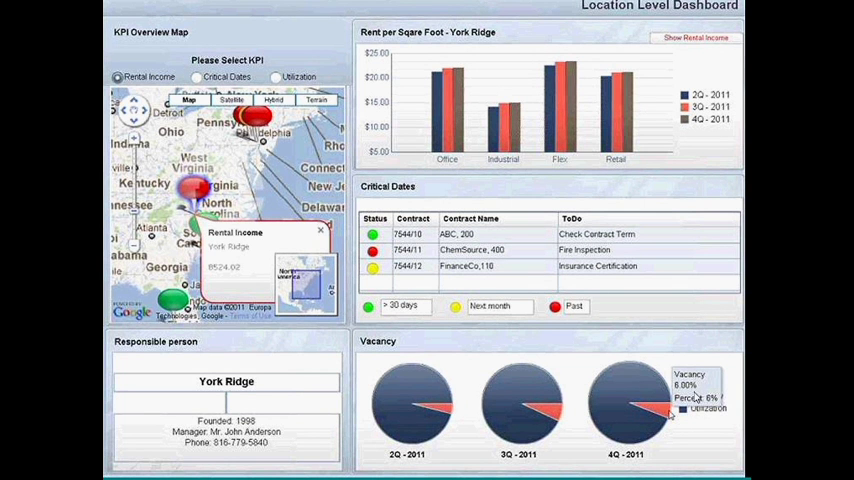
mouse_move(476, 410)
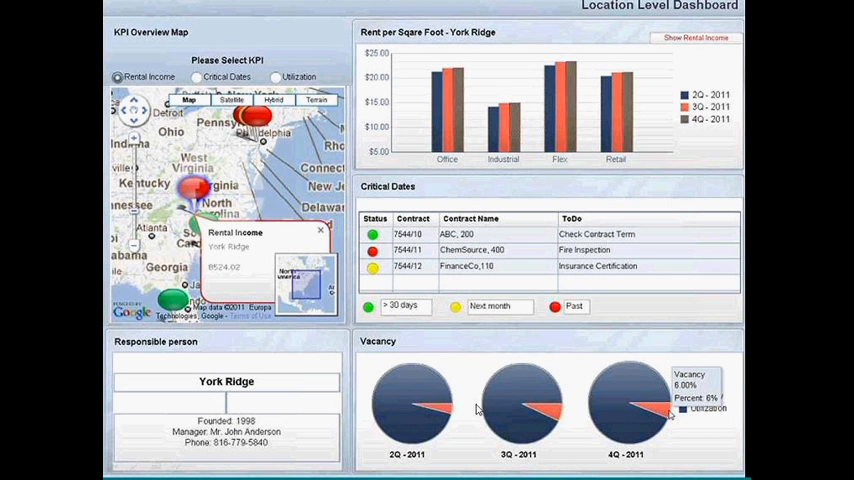
mouse_move(528, 372)
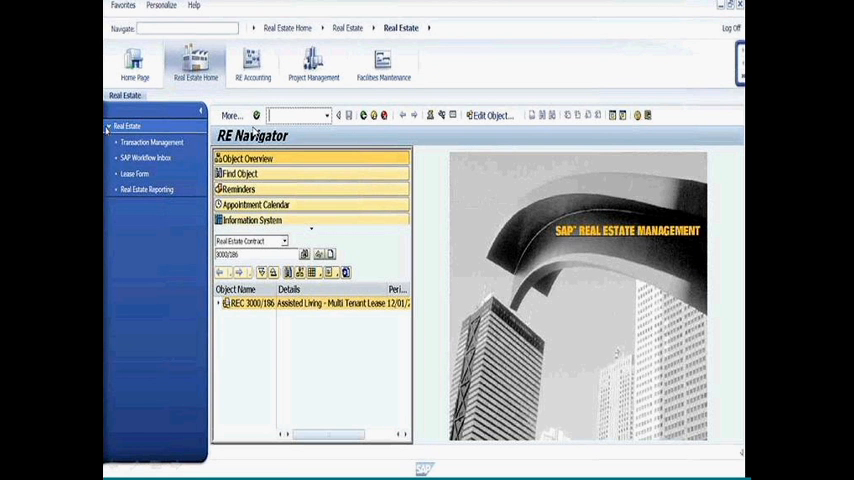
mouse_move(222, 84)
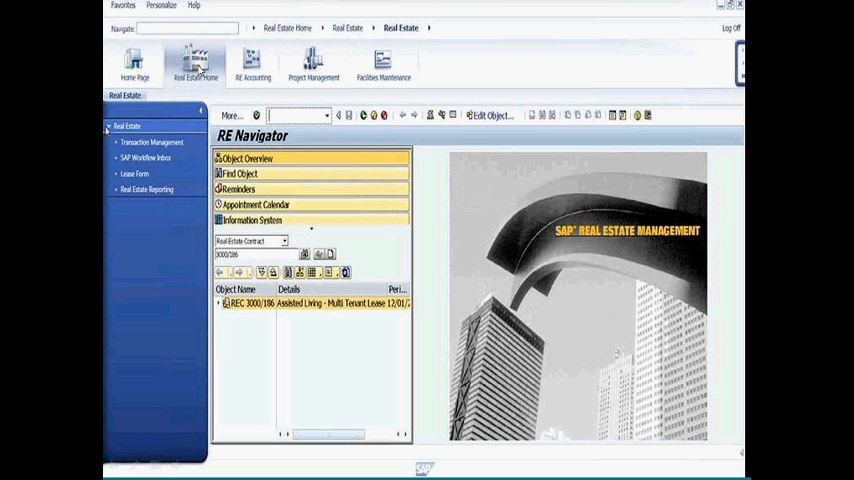
mouse_move(278, 160)
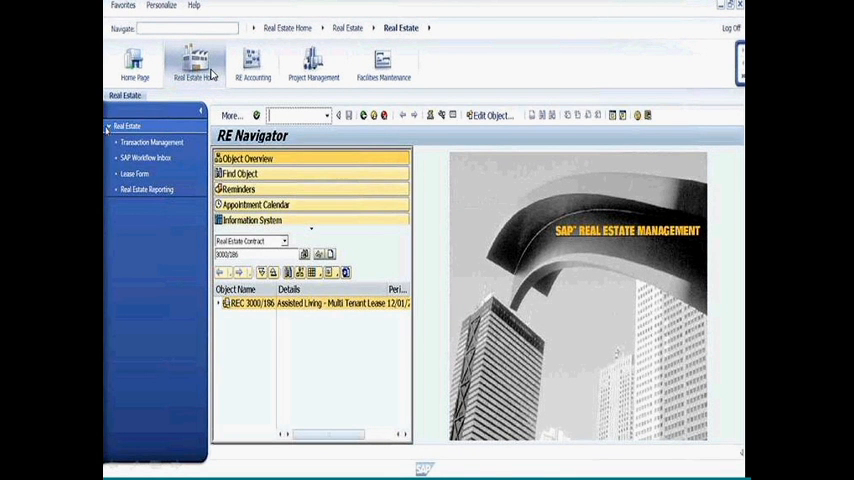
mouse_move(196, 104)
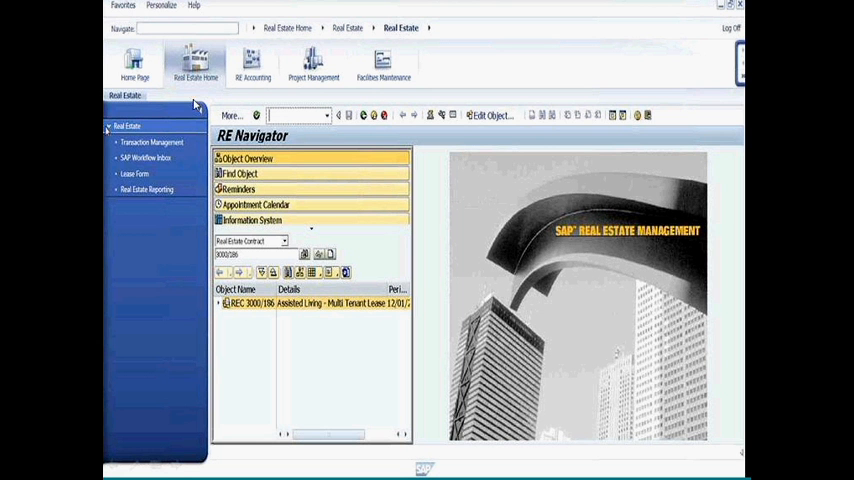
mouse_move(196, 68)
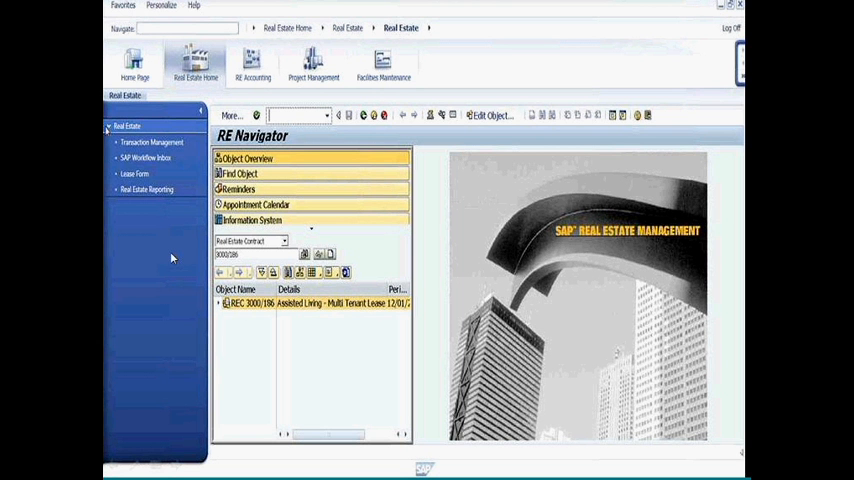
mouse_move(152, 130)
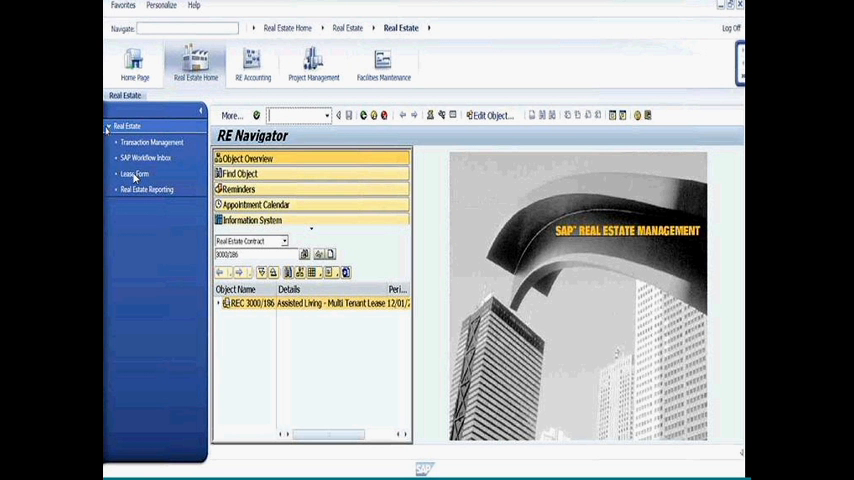
mouse_move(504, 254)
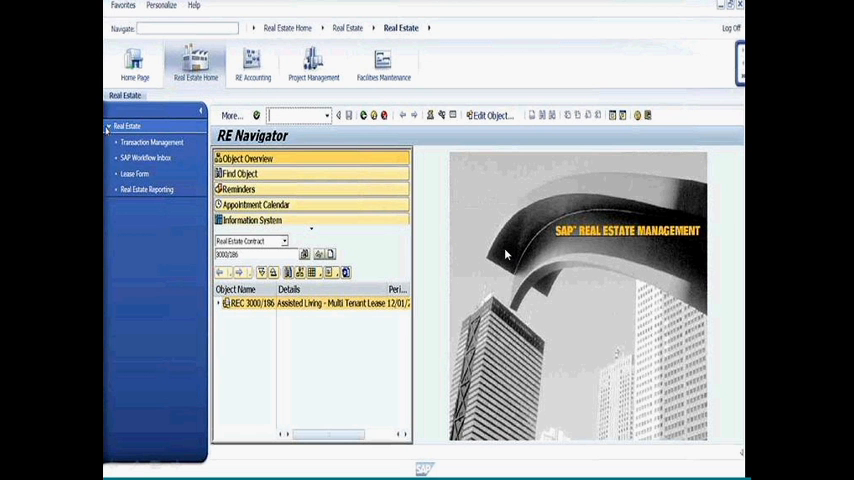
mouse_move(310, 182)
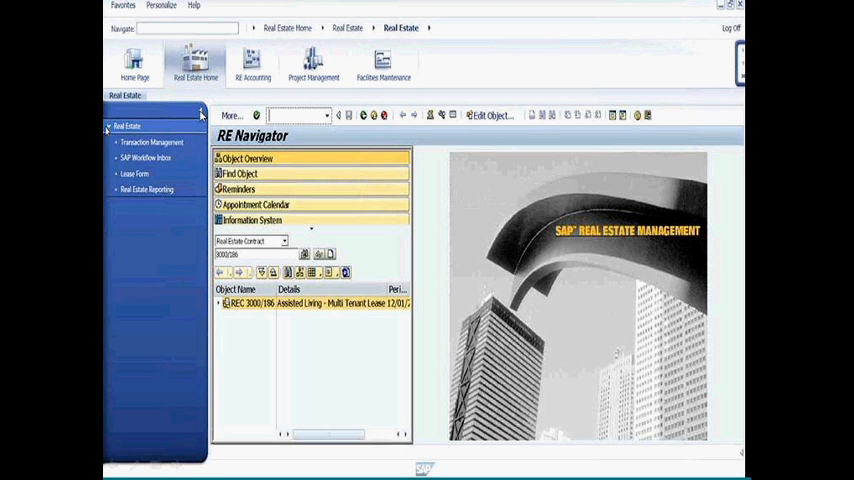
- Collapse the detailed navigation pane so the RE Navigator fills the full width
left_click(200, 112)
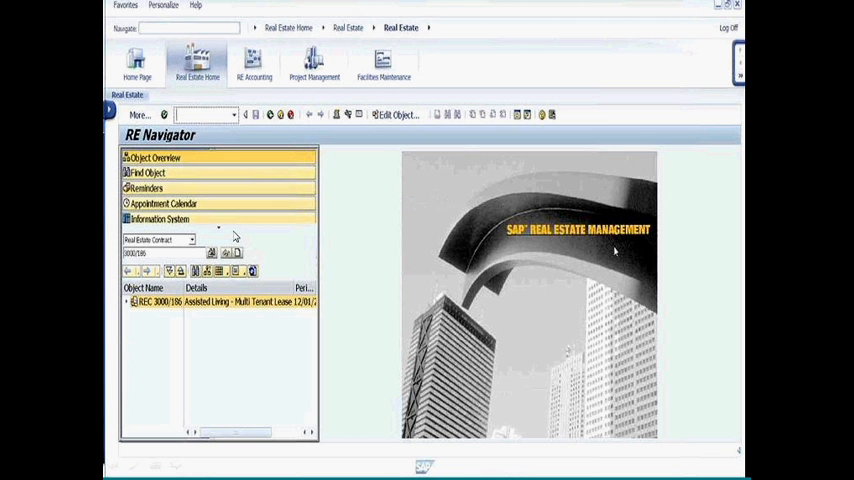
mouse_move(234, 172)
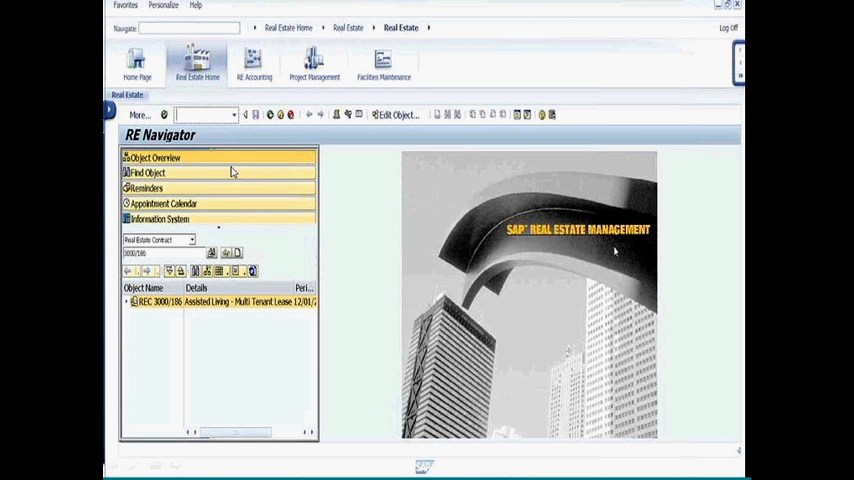
mouse_move(158, 246)
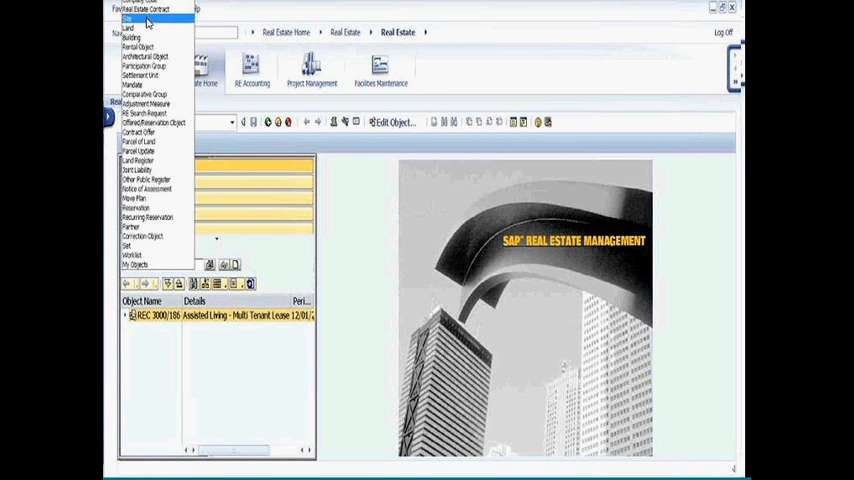
- Choose Site as the object type to look up site 3000/702 Stoney Brook Assisted Living
left_click(128, 20)
type("3000/702")
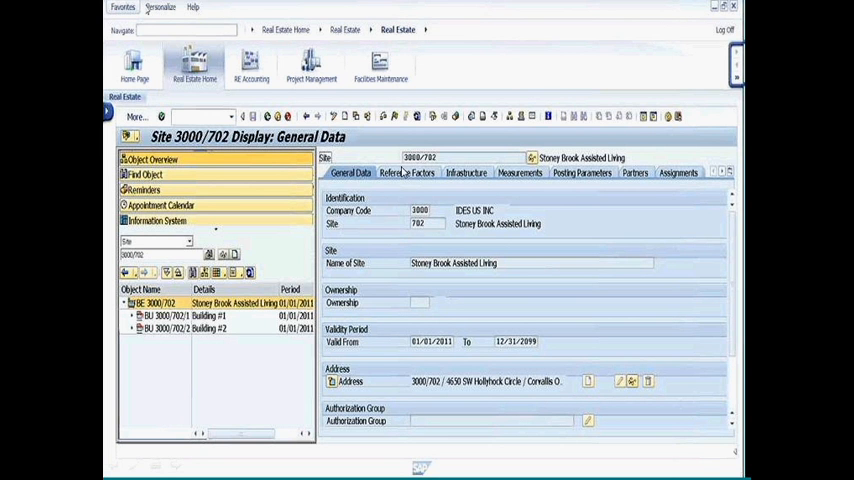
mouse_move(402, 170)
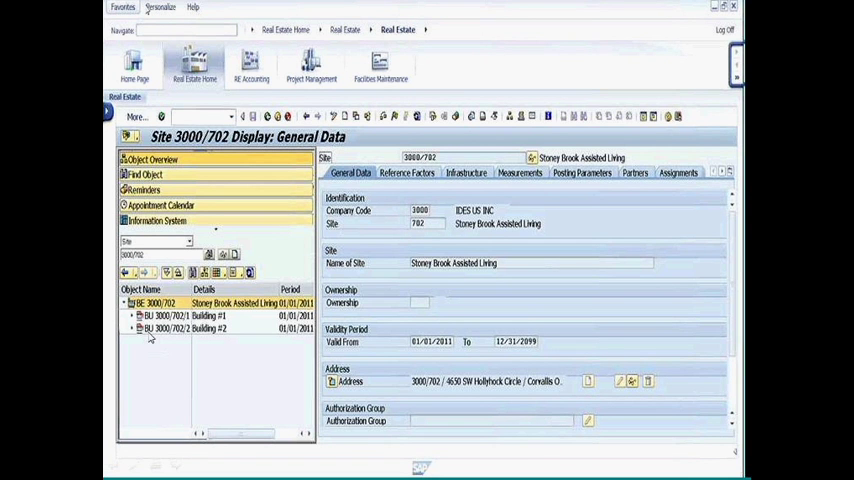
mouse_move(152, 338)
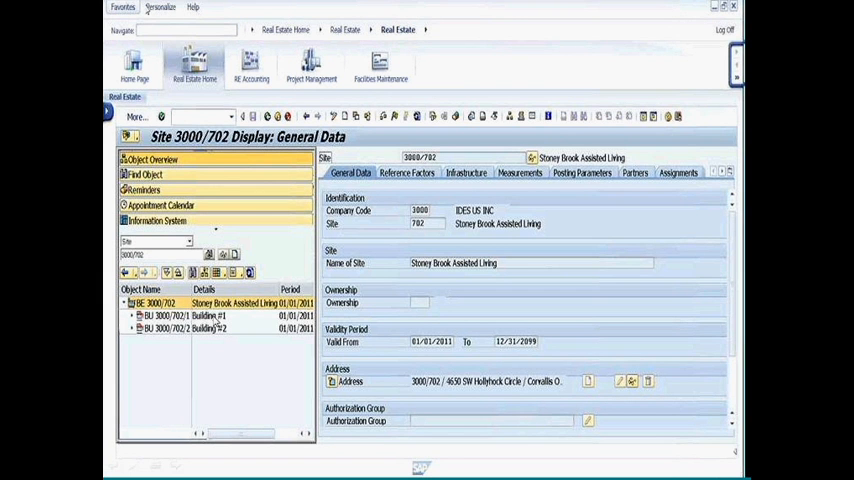
mouse_move(388, 150)
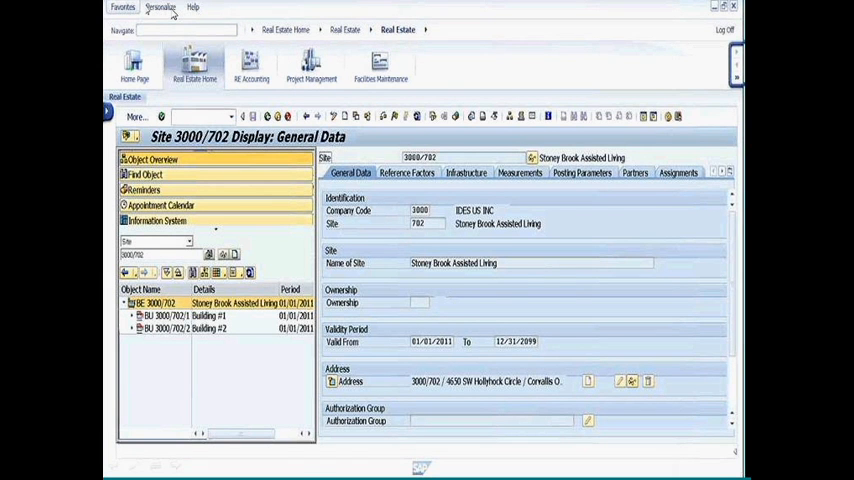
- Hide the navigation panels via Options > Customize Panels > Show Navigation Panels
left_click(160, 8)
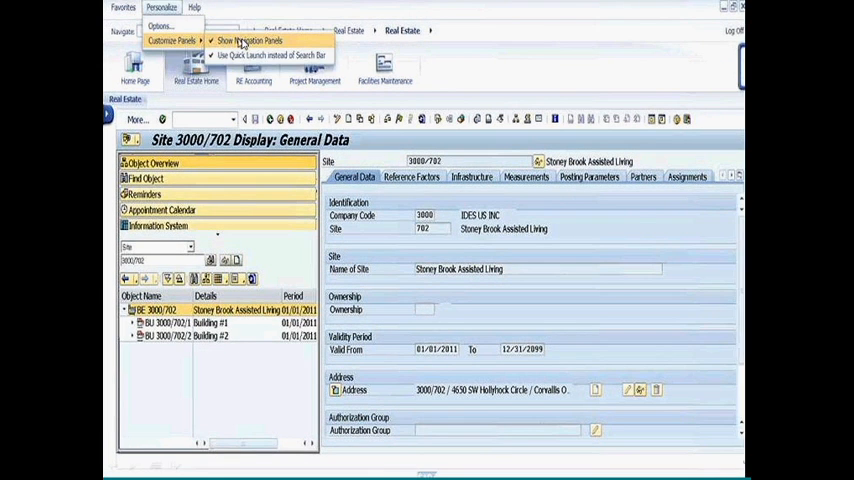
left_click(250, 40)
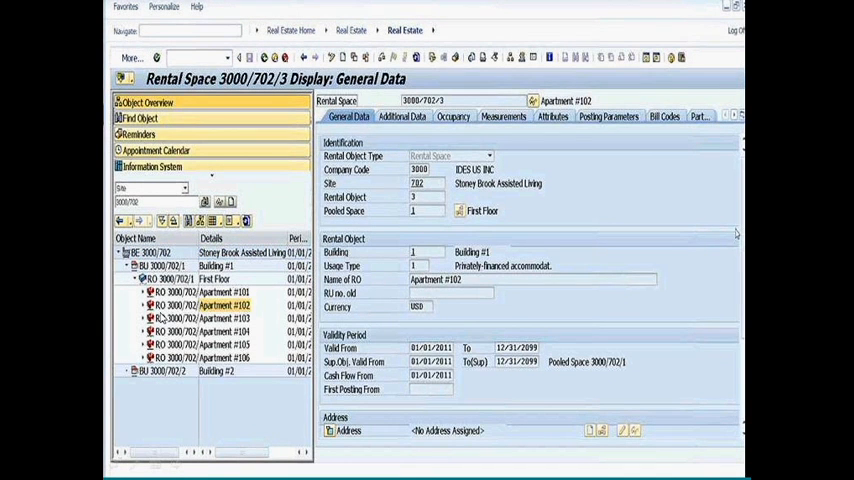
mouse_move(370, 310)
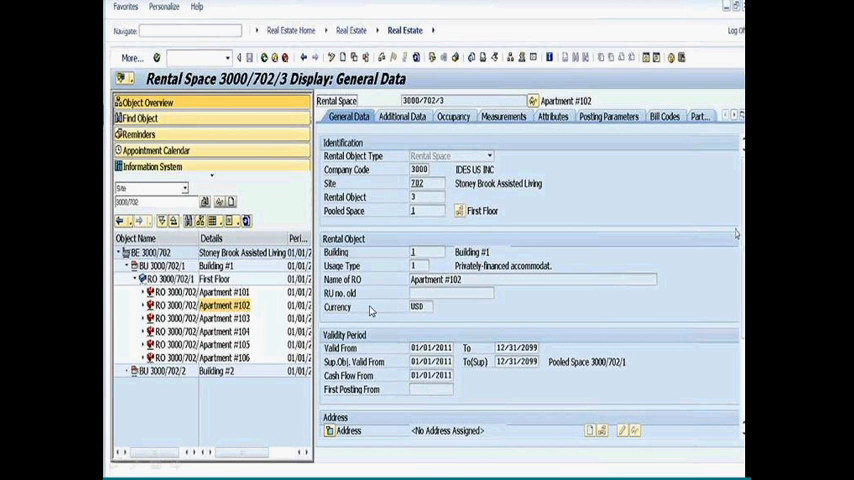
mouse_move(496, 248)
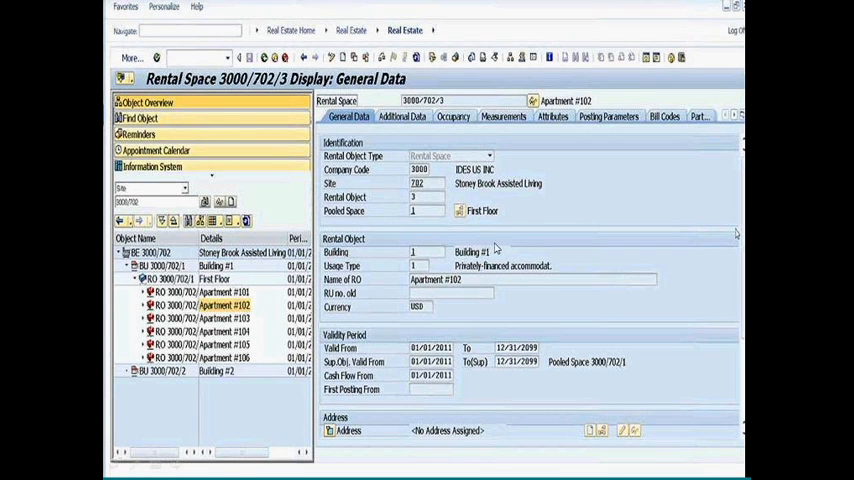
mouse_move(424, 296)
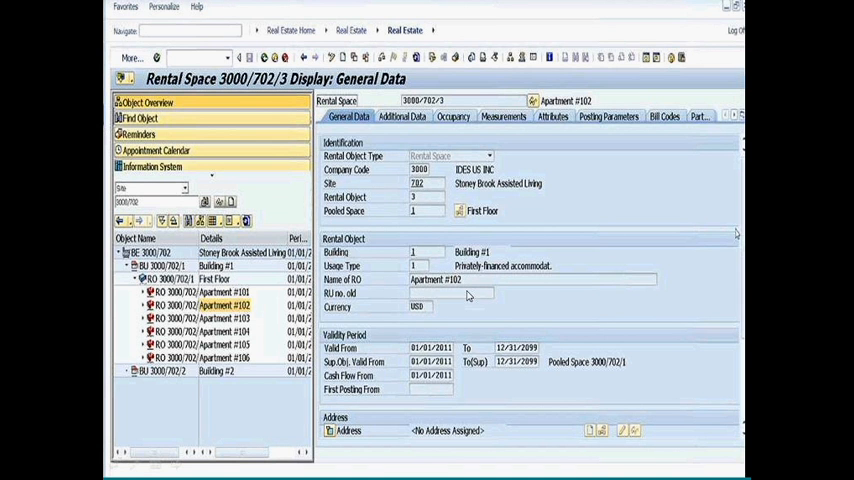
mouse_move(444, 216)
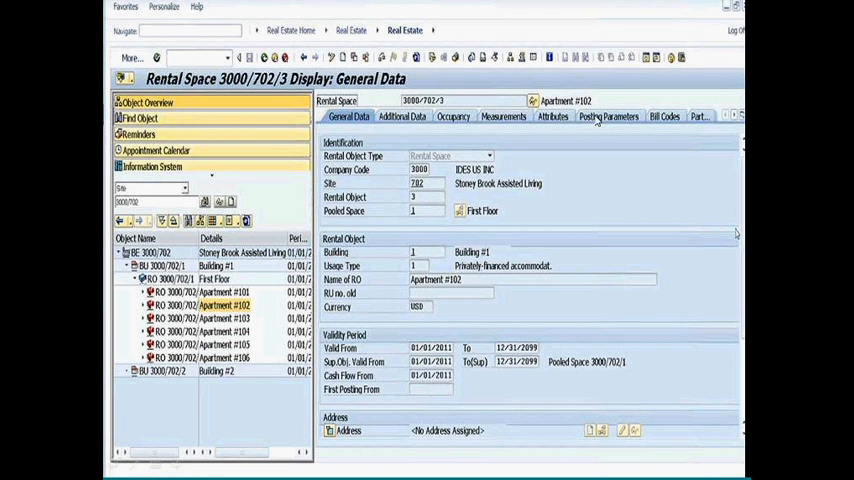
mouse_move(504, 136)
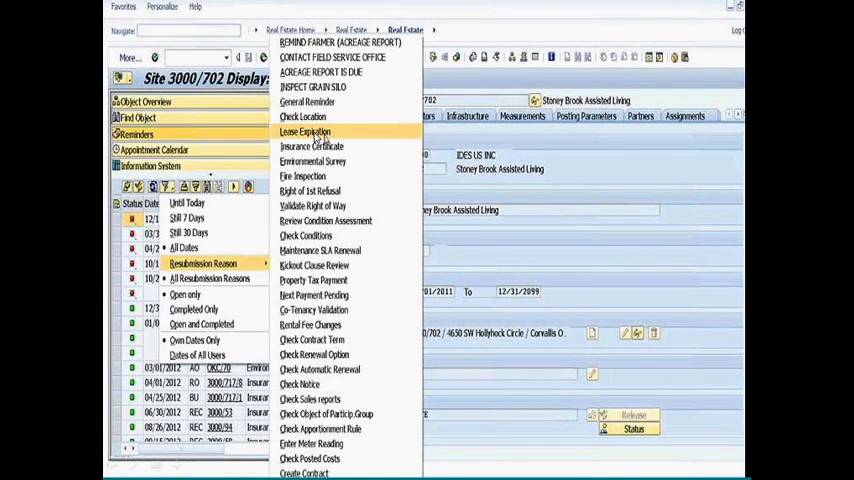
- Filter site 3000/702's reminders to the Lease Expiration type
left_click(304, 132)
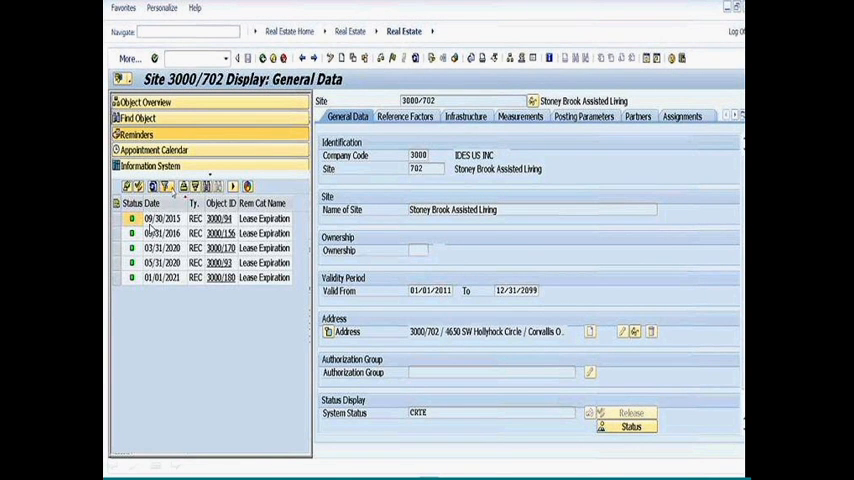
mouse_move(536, 200)
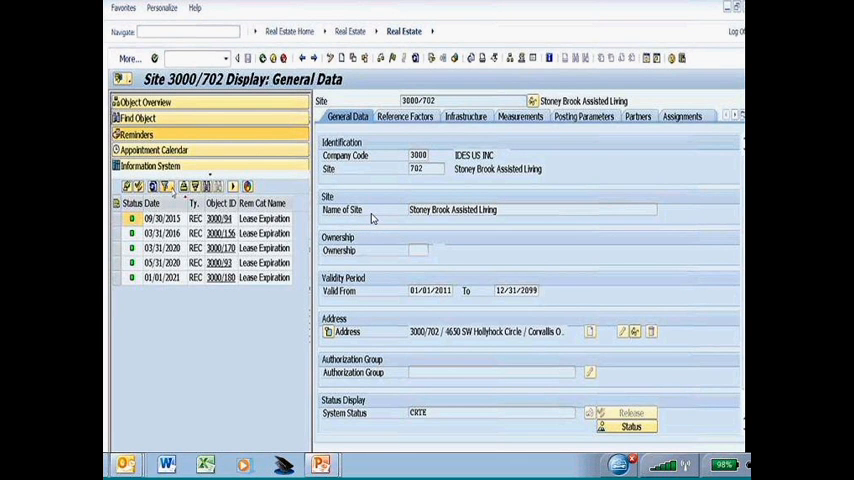
mouse_move(214, 168)
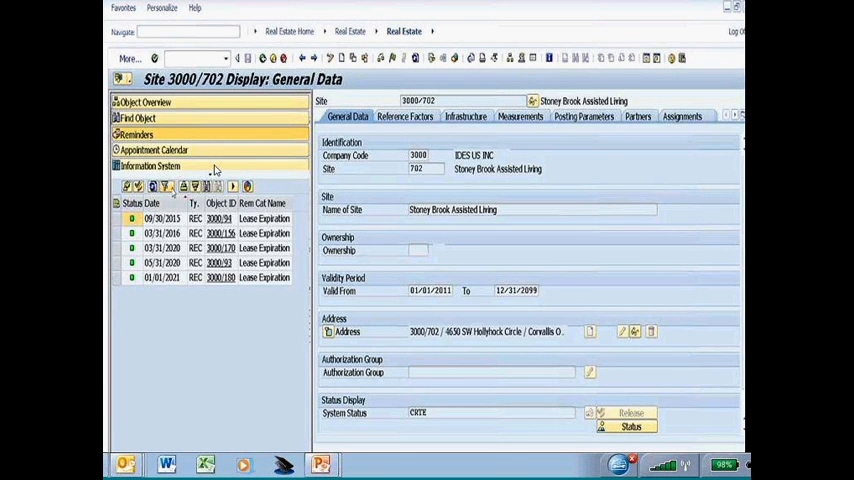
mouse_move(176, 168)
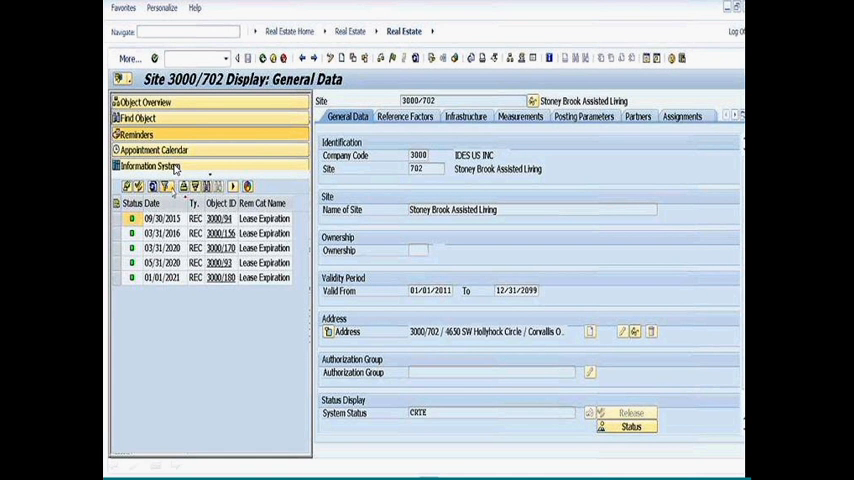
- Expand the Information System report catalog beside Site 3000/702
left_click(152, 164)
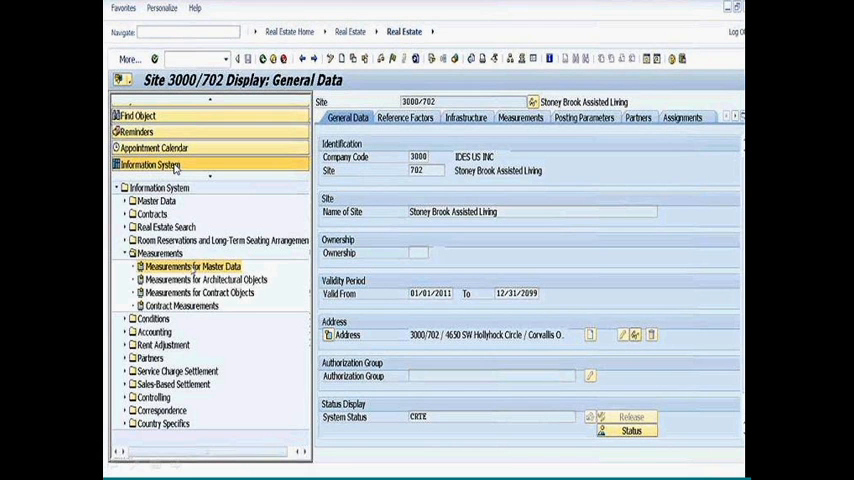
mouse_move(196, 272)
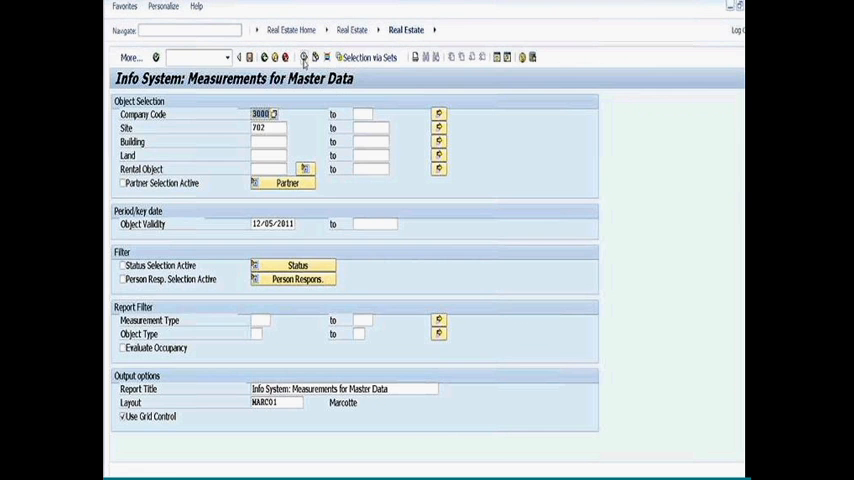
mouse_move(244, 284)
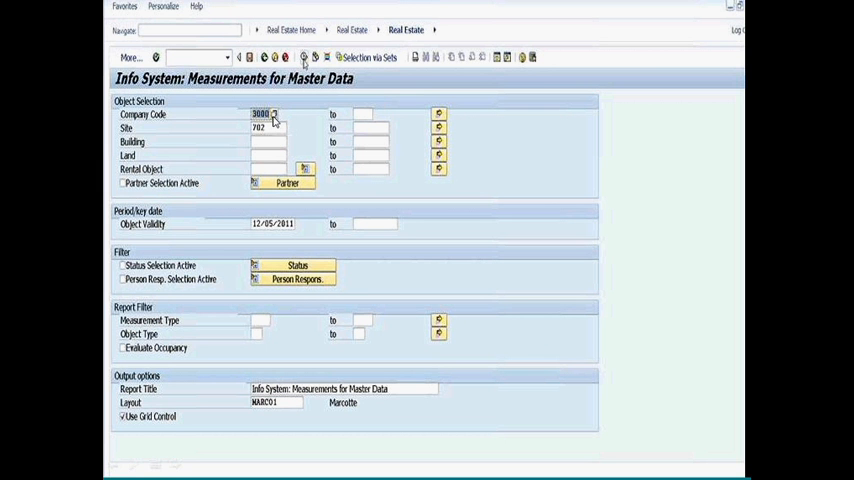
mouse_move(276, 122)
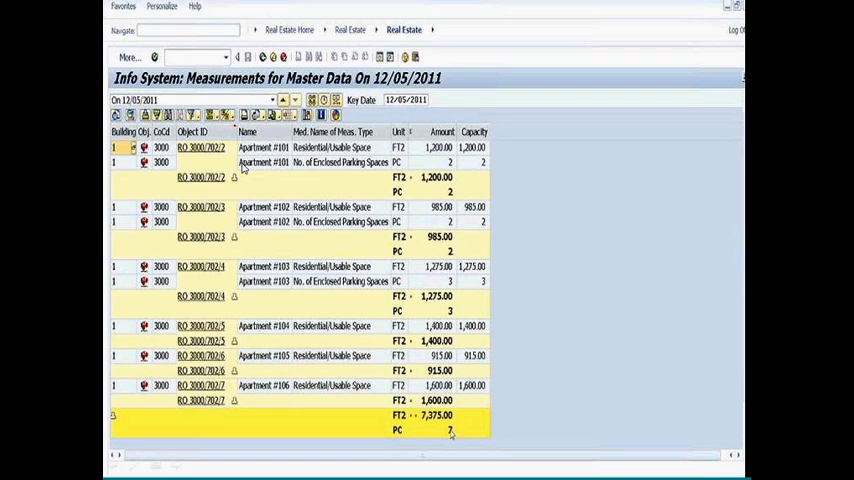
mouse_move(352, 240)
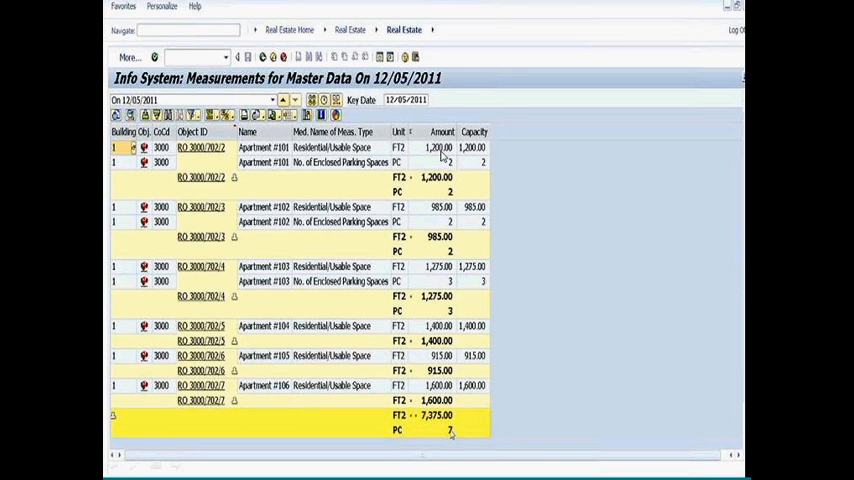
mouse_move(360, 158)
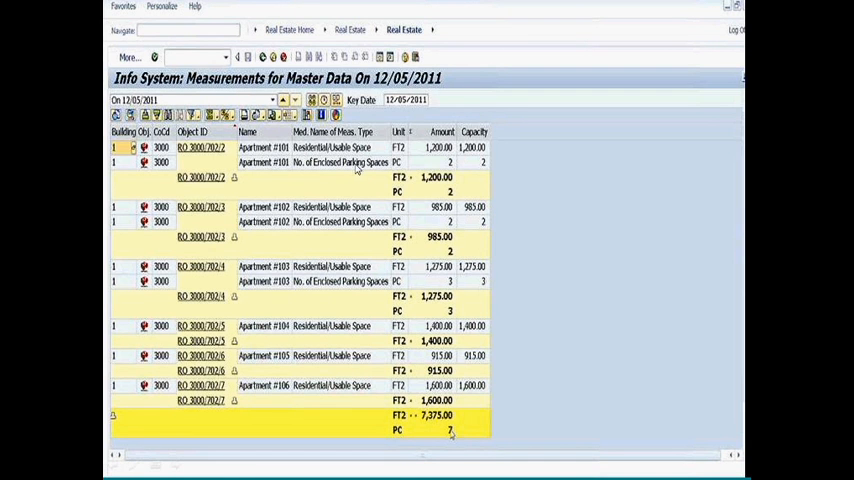
mouse_move(336, 172)
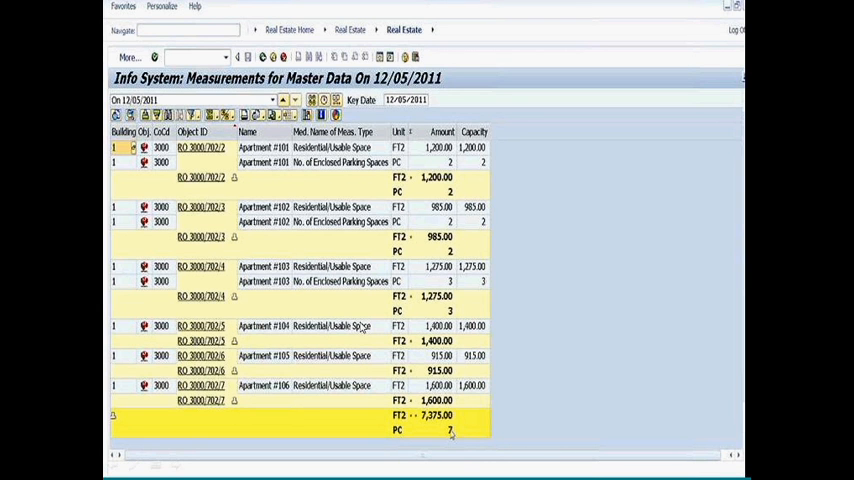
mouse_move(280, 304)
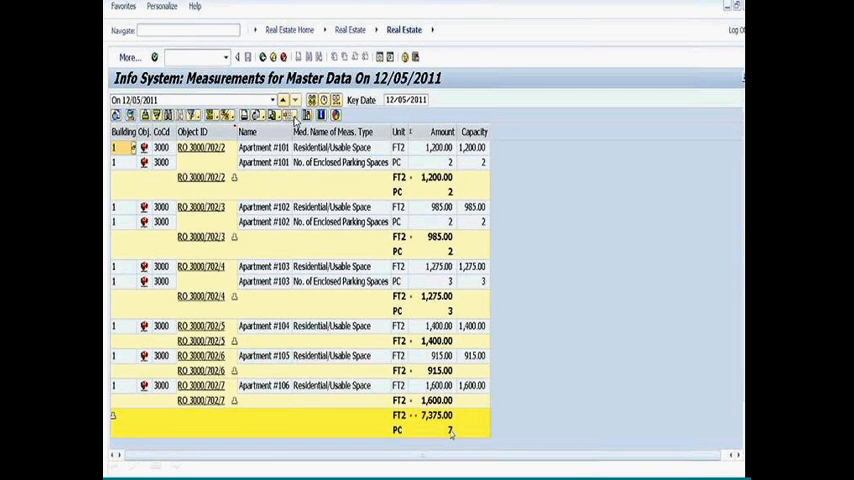
- Bring up the Change Layout dialog for the measurements report's columns
left_click(308, 116)
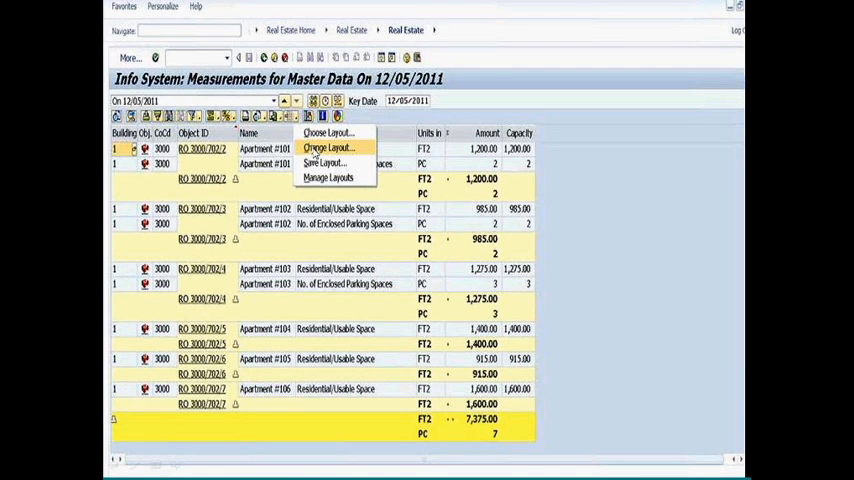
left_click(328, 148)
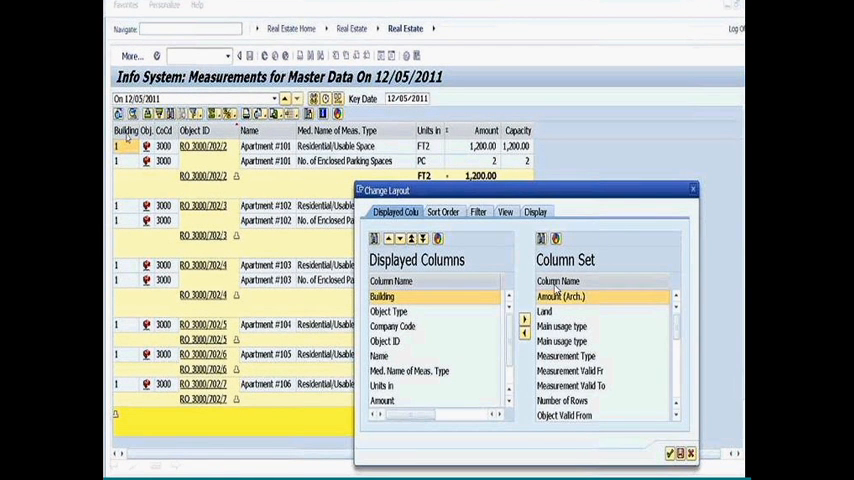
mouse_move(592, 280)
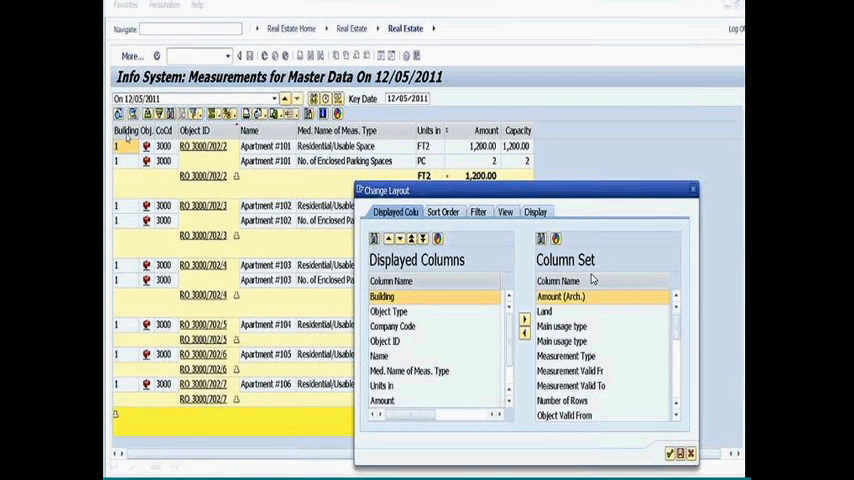
mouse_move(536, 272)
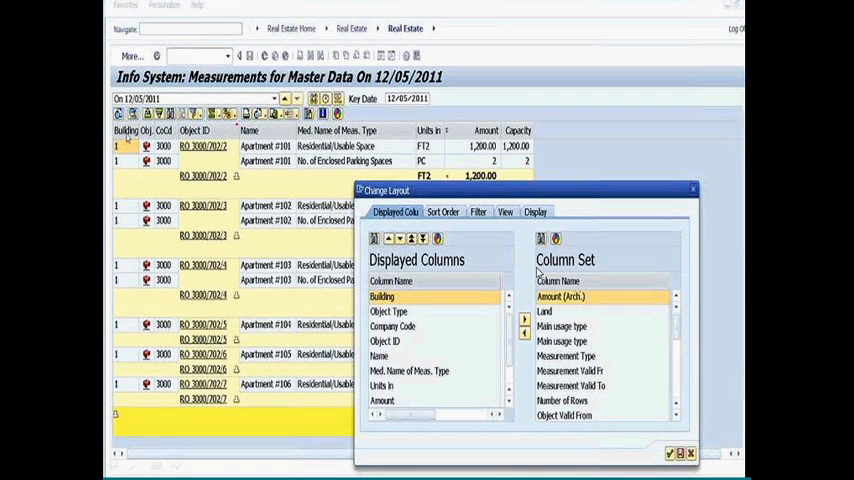
mouse_move(450, 278)
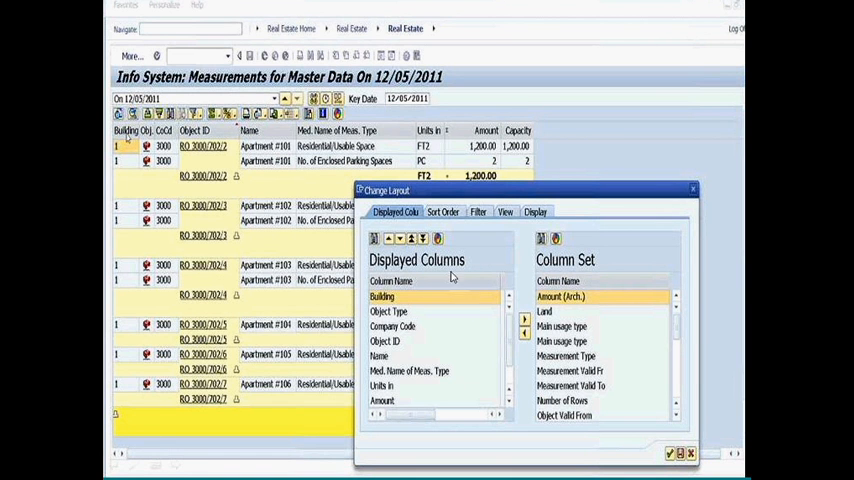
mouse_move(392, 370)
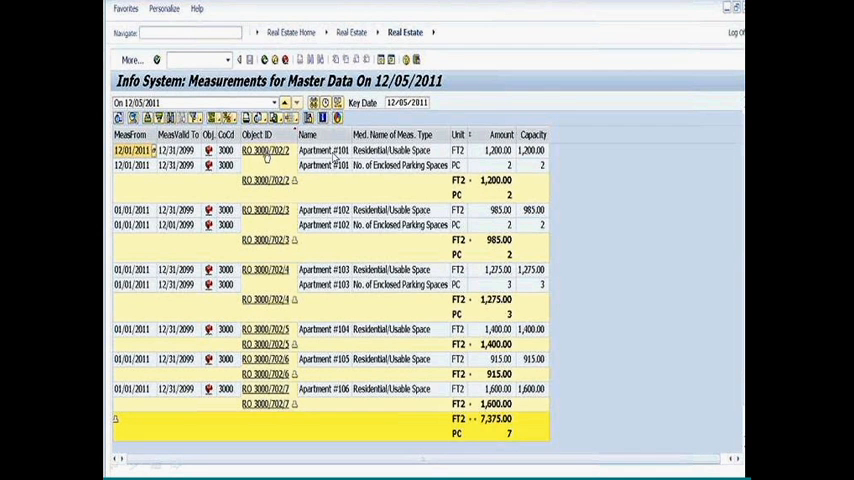
mouse_move(724, 148)
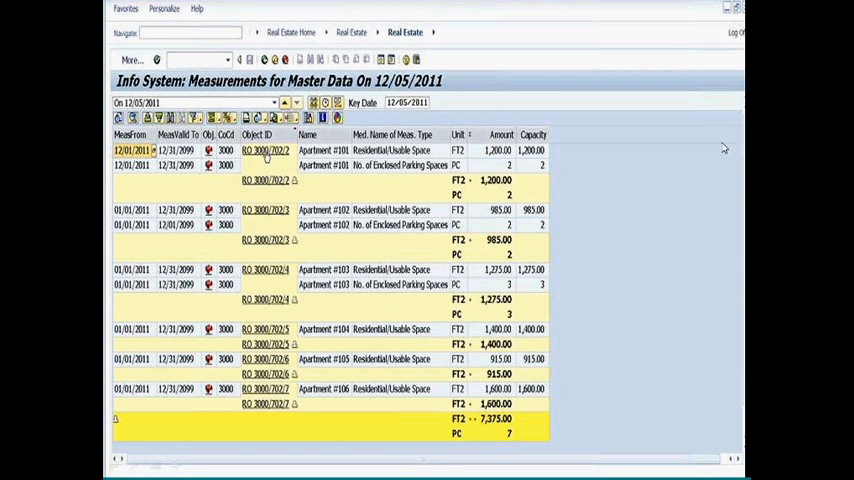